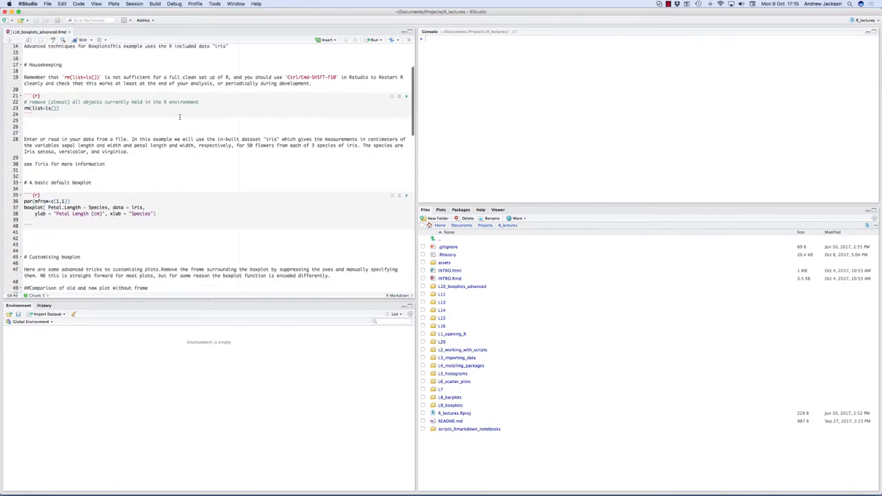
Locate and open L10_boxplots_advanced.Rmd from the L10_boxplots_advanced folder in the Files pane.
scroll(down, 3)
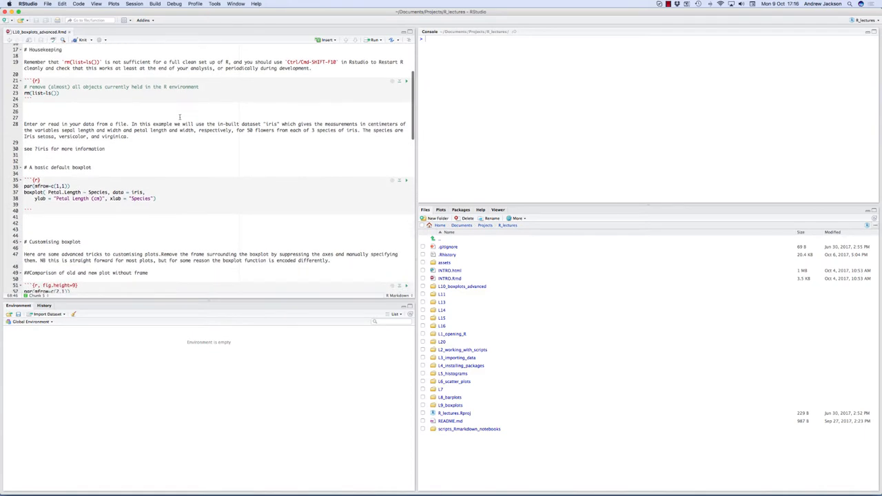
scroll(down, 3)
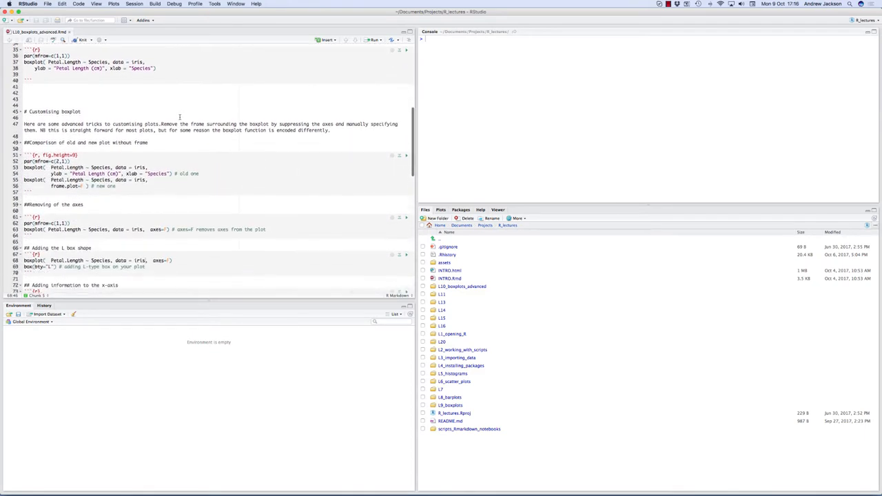
scroll(down, 3)
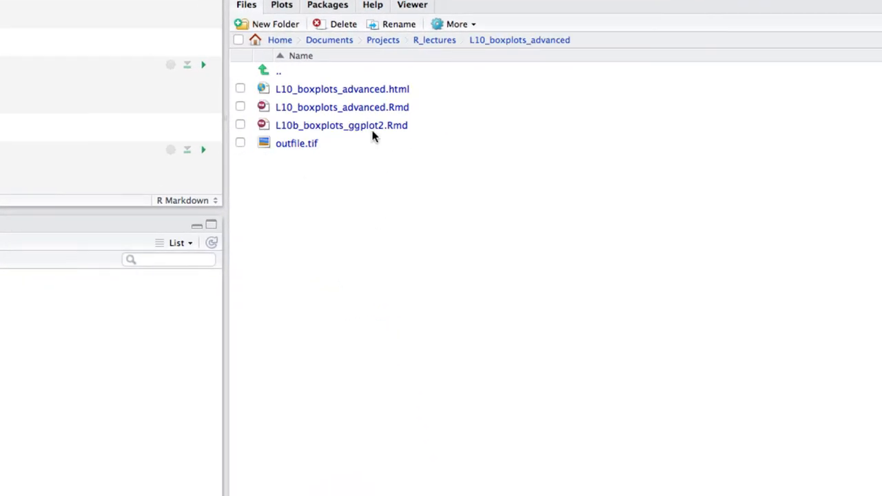
mouse_move(342, 108)
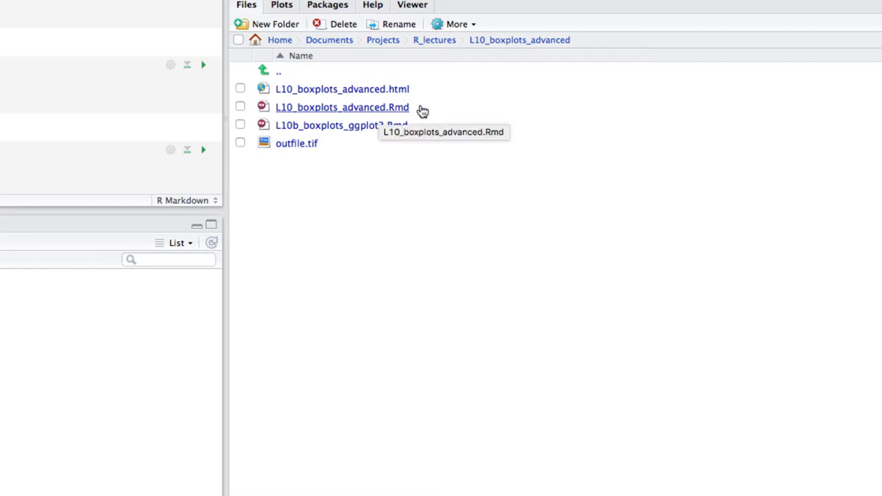
mouse_move(320, 116)
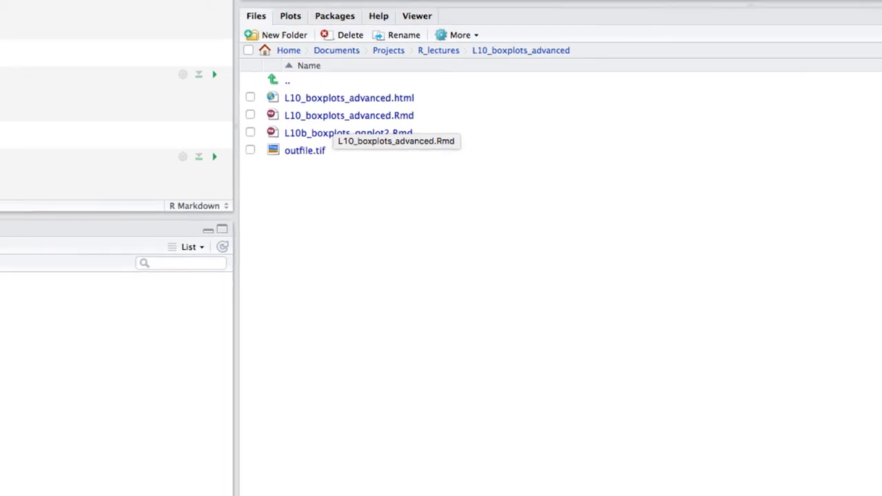
double_click(350, 115)
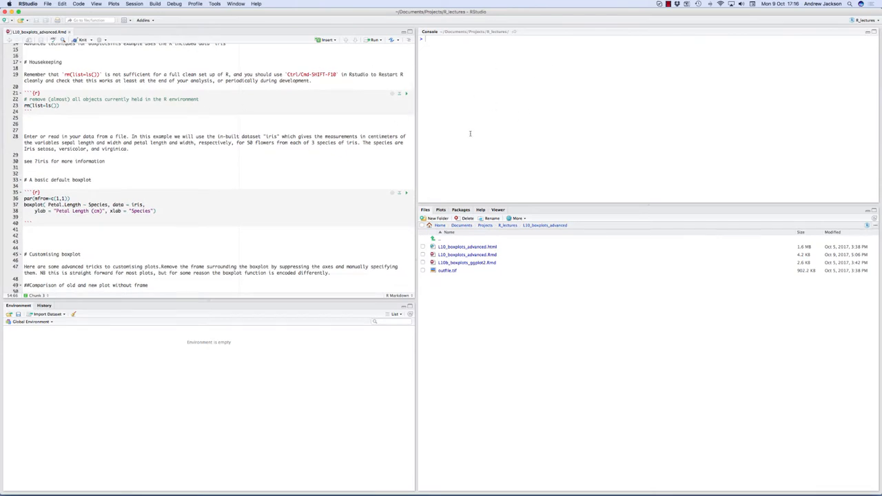
Write a load_data chunk containing data("iris") and str(iris).
scroll(down, 3)
text(```{r)
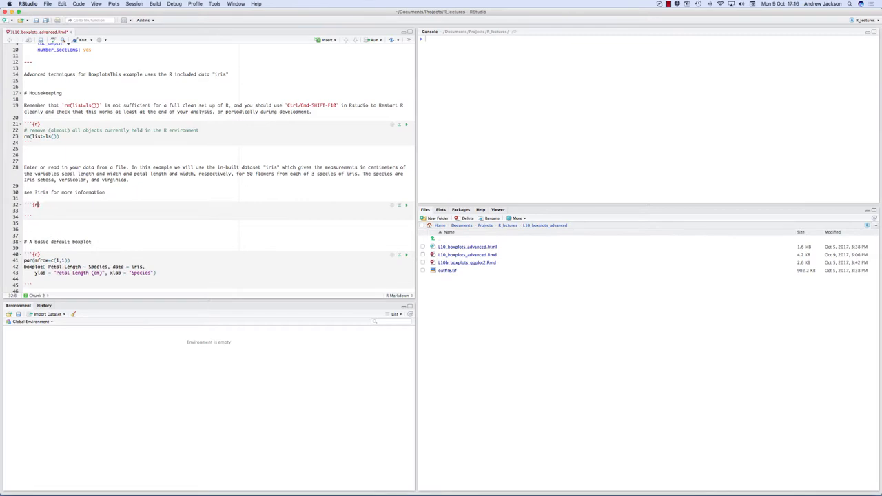
text(load_data)
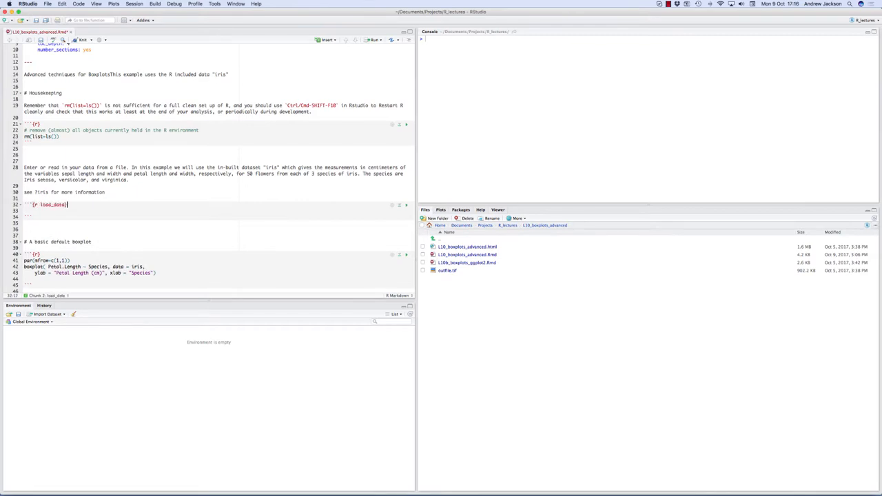
text(data("iris)
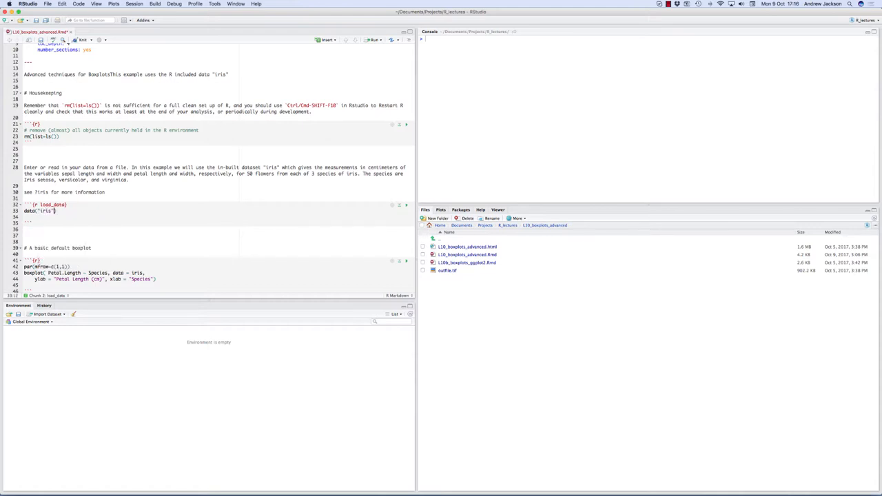
text(str())
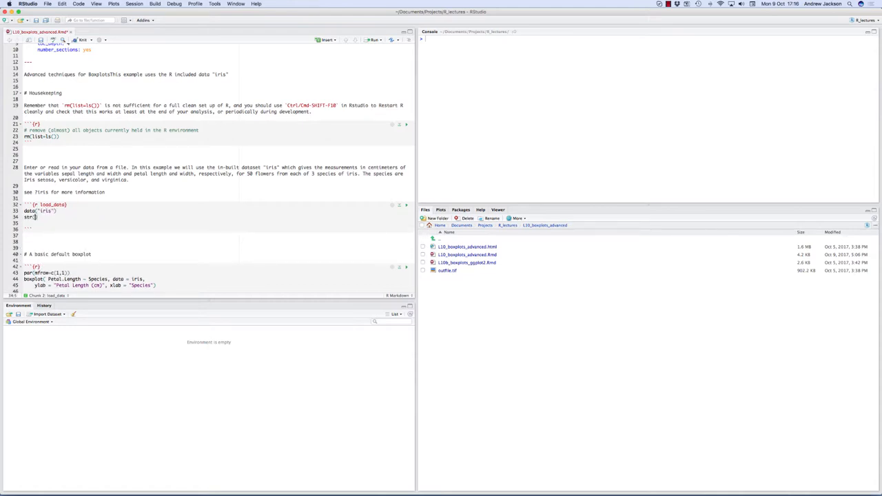
text(iris)
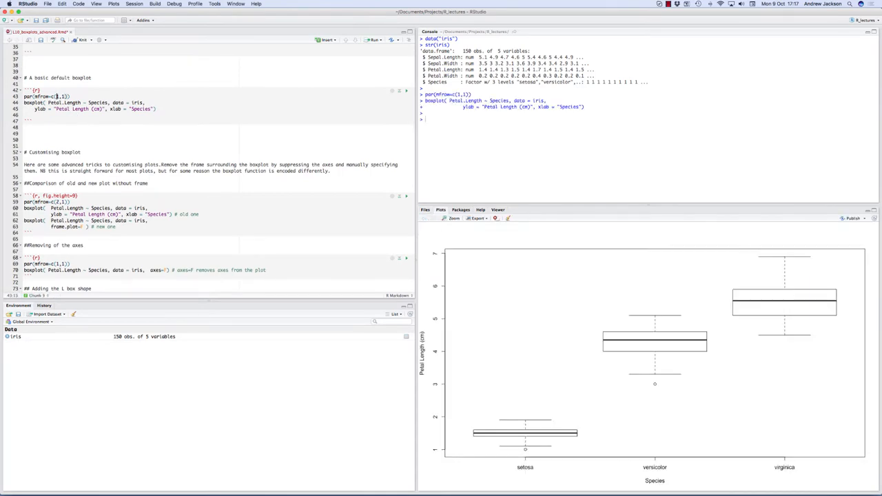
mouse_move(540, 438)
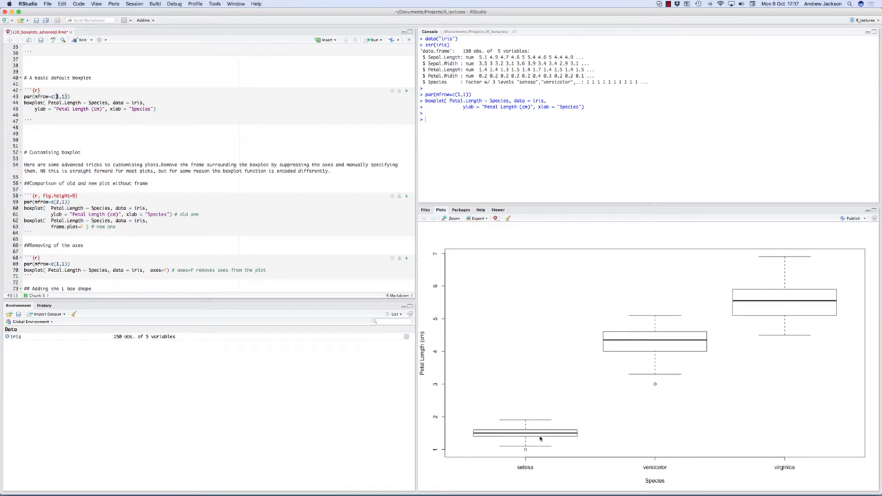
mouse_move(664, 460)
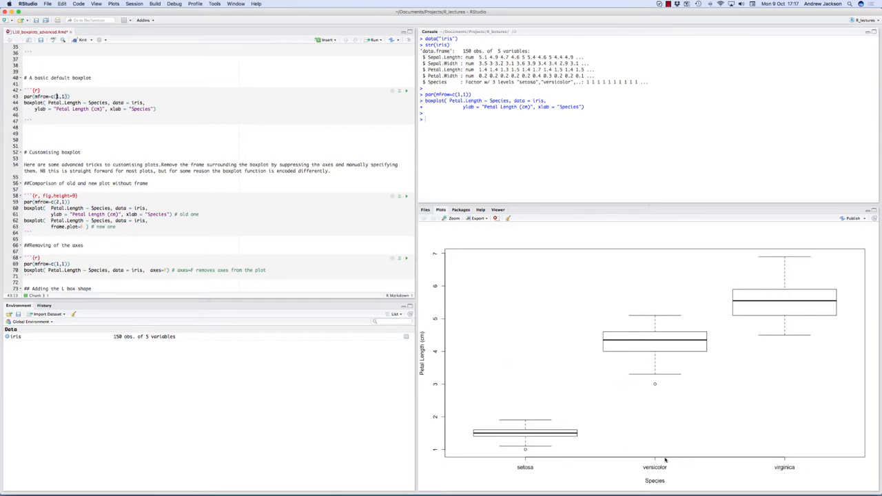
mouse_move(342, 239)
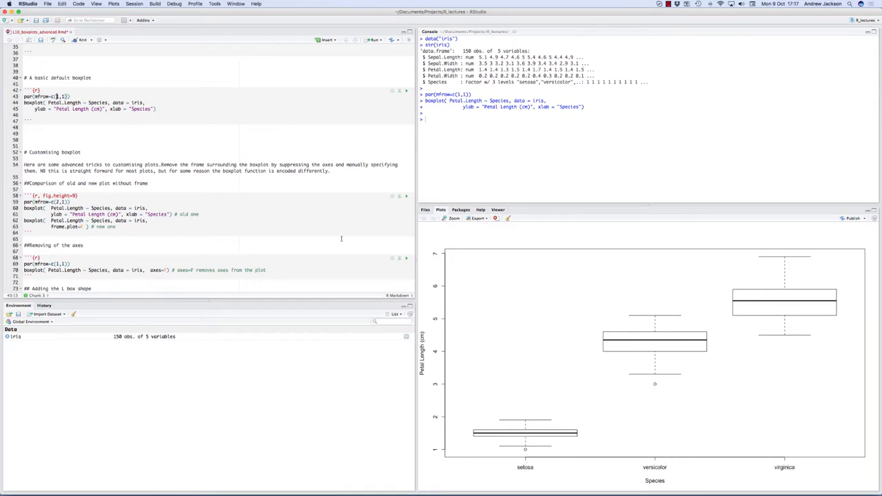
Scroll down to the chunk comparing the original boxplot with the frame.plot=F version.
scroll(down, 3)
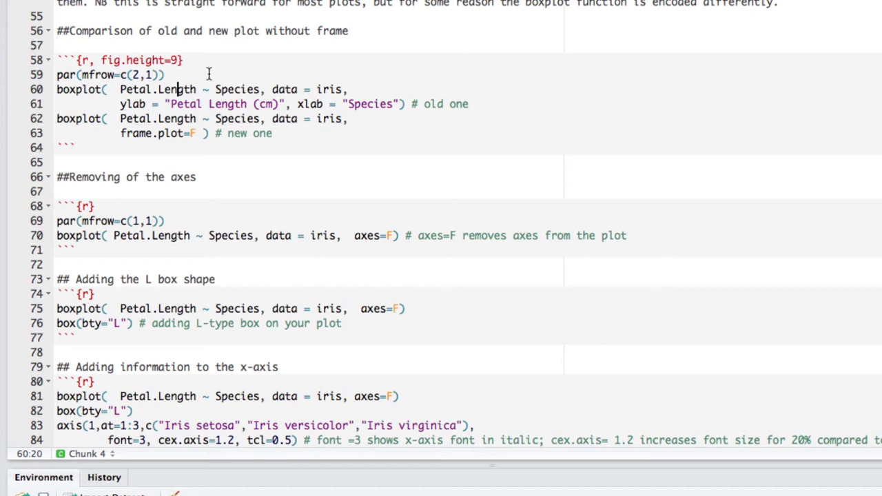
Give the second comparison boxplot ylab "Petal Length (cm)", xlab "Species" and frame.plot = FALSE, then run it.
click(149, 74)
text(,)
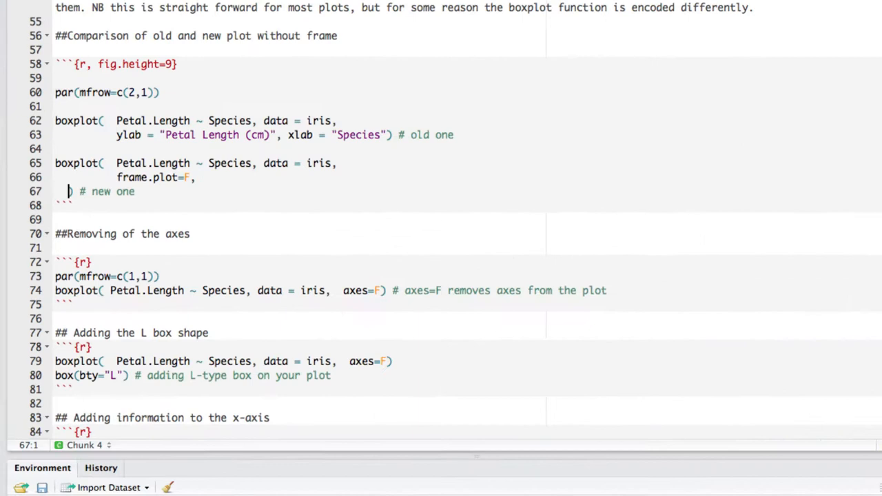
text(ylab = "Petal Length (cm)", xlab = "Species"))
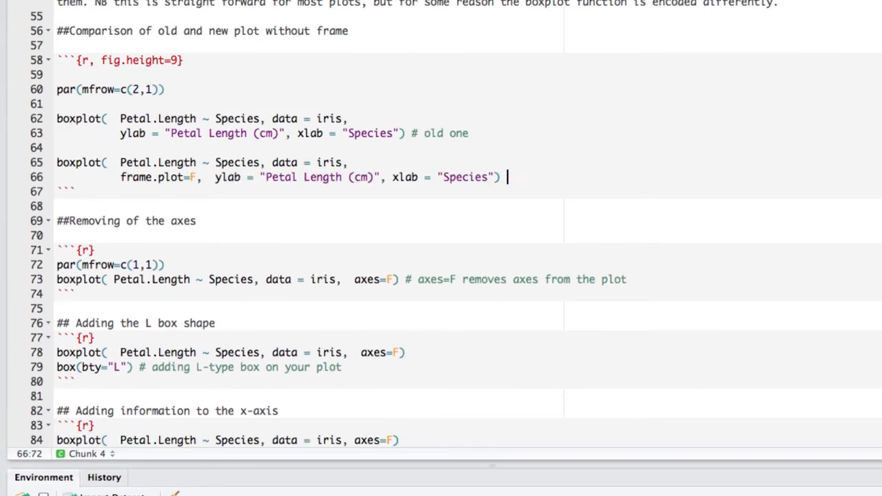
mouse_move(196, 181)
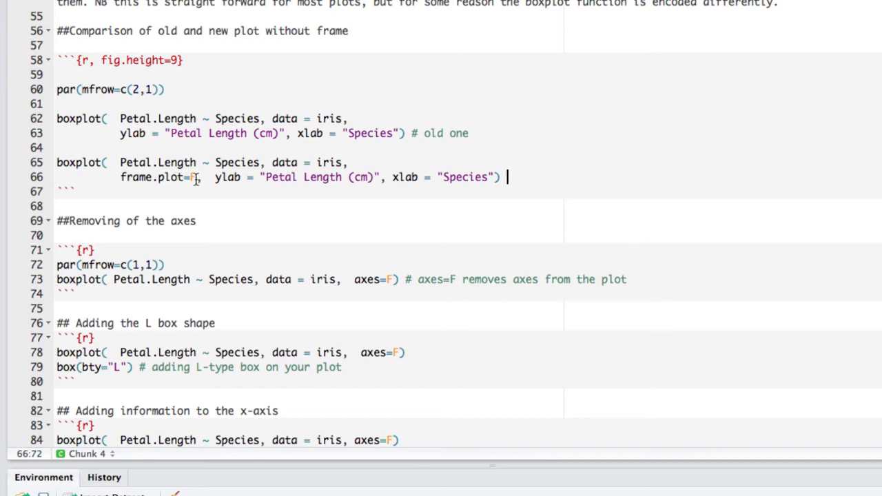
text(FALSE)
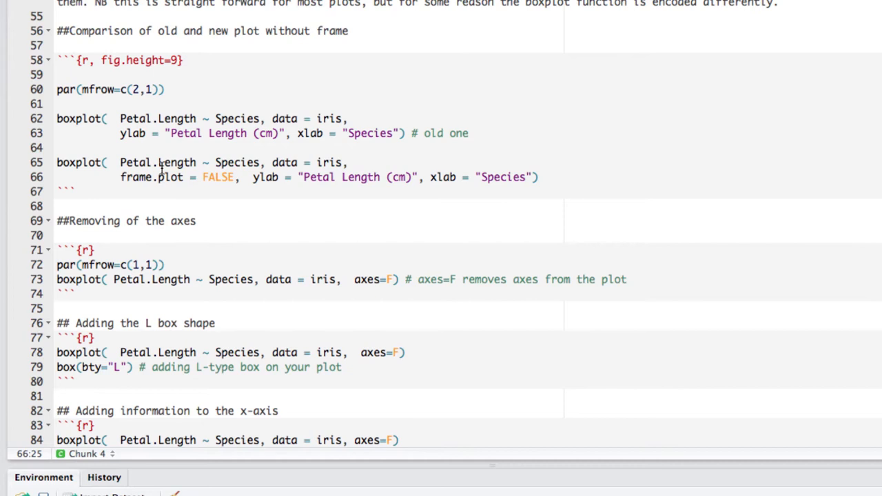
double_click(150, 176)
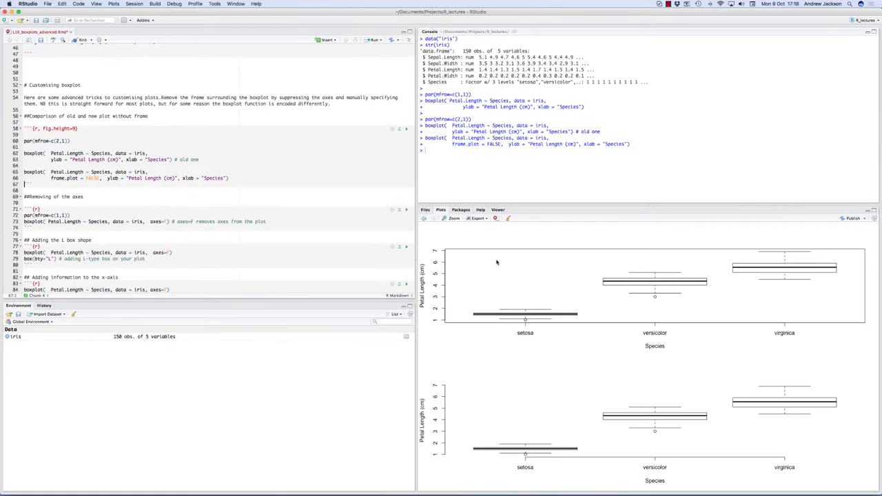
click(451, 218)
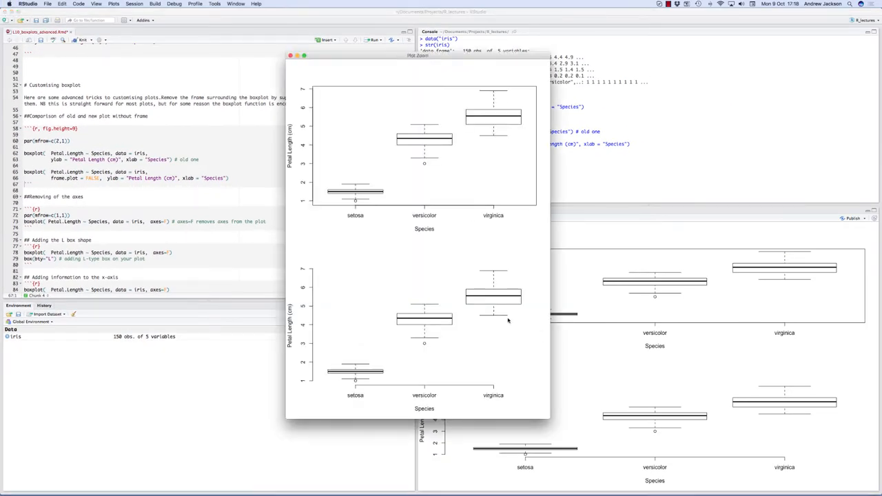
mouse_move(493, 203)
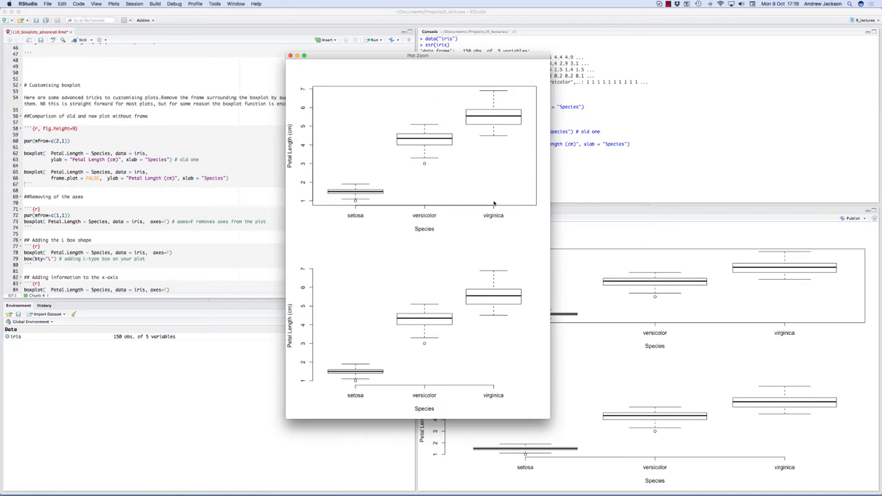
mouse_move(346, 78)
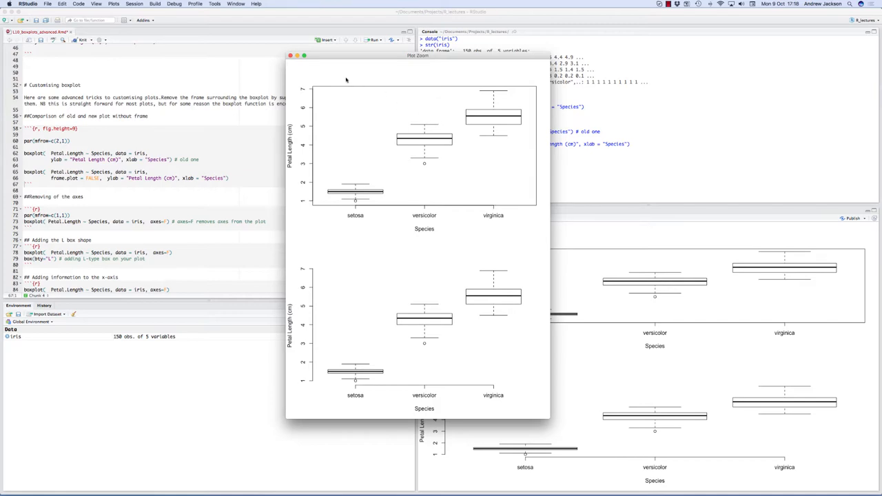
mouse_move(488, 219)
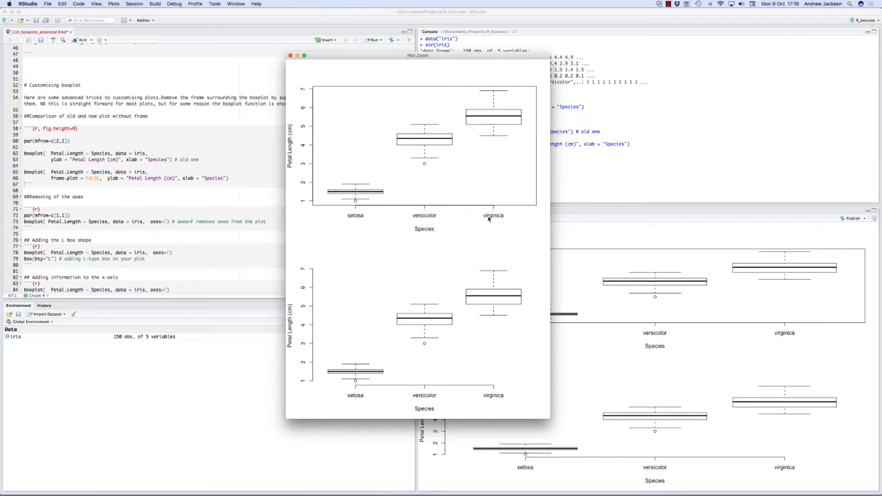
mouse_move(462, 126)
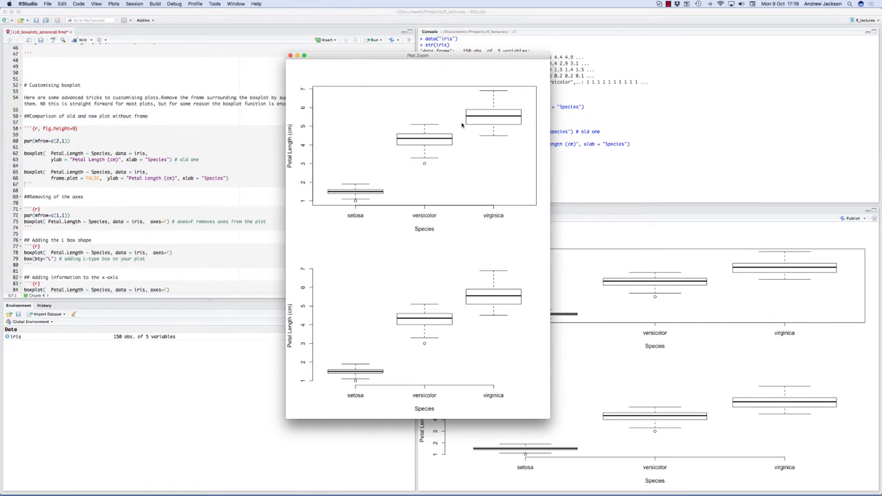
mouse_move(317, 162)
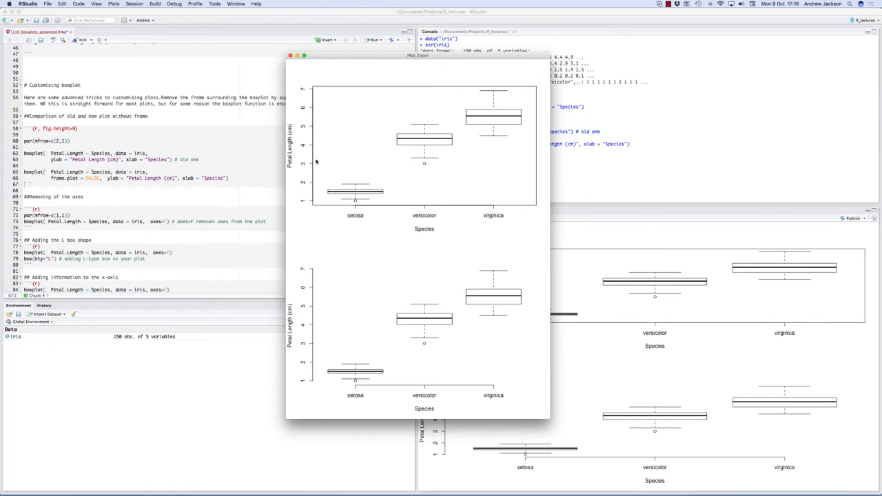
mouse_move(327, 210)
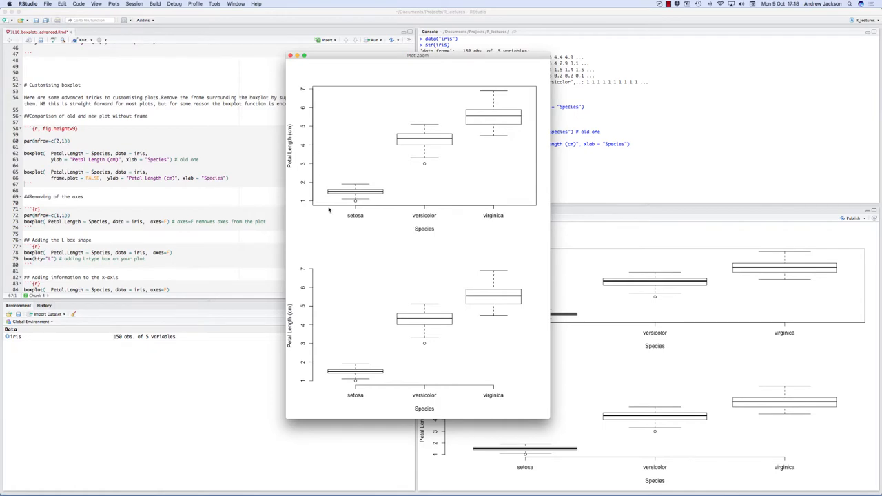
mouse_move(524, 293)
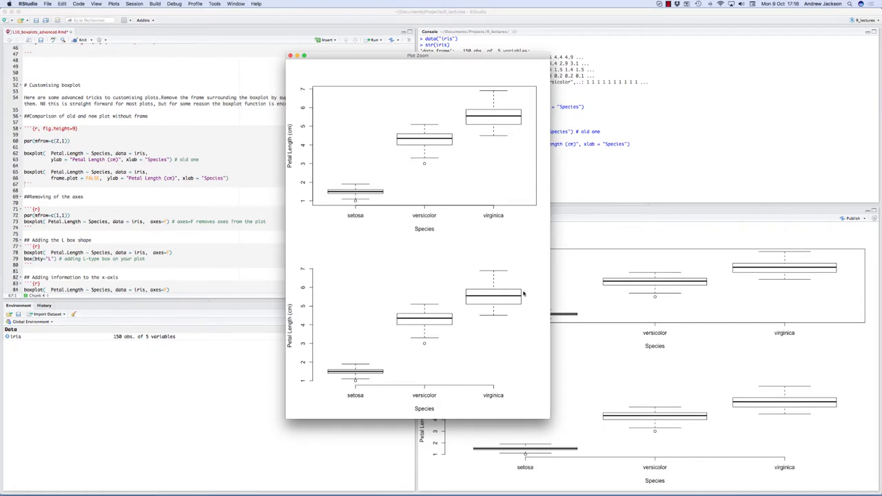
mouse_move(339, 391)
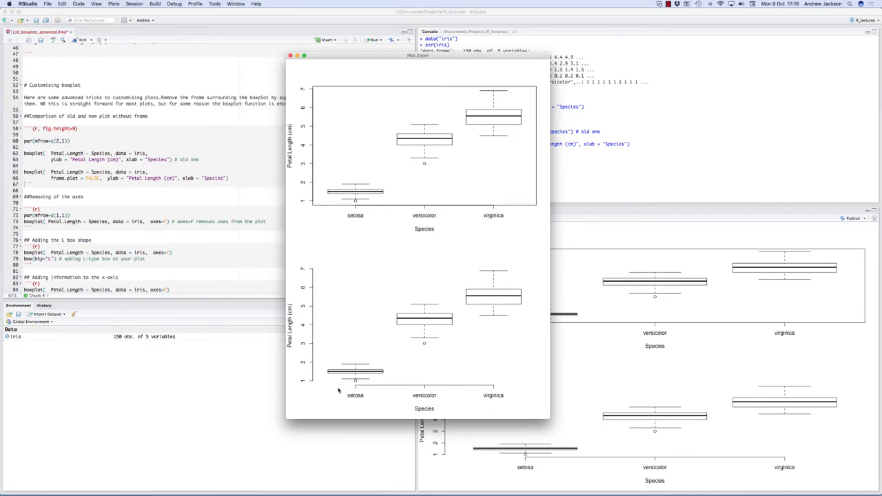
mouse_move(313, 267)
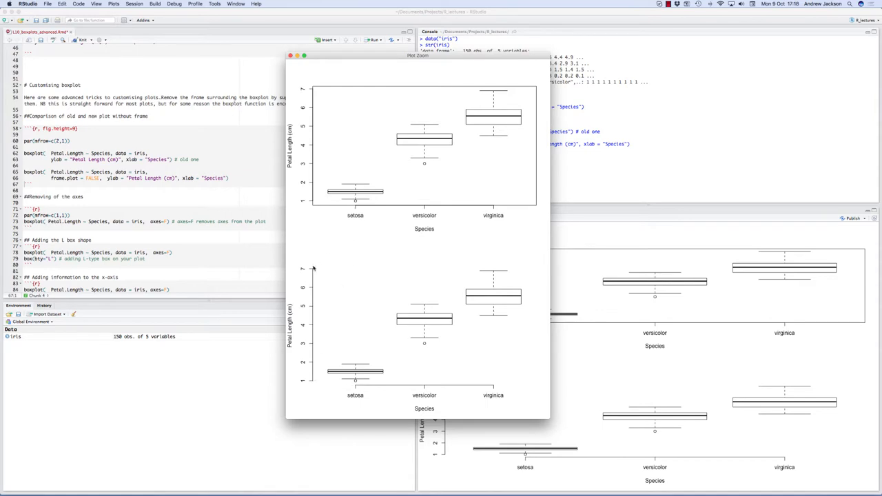
mouse_move(339, 383)
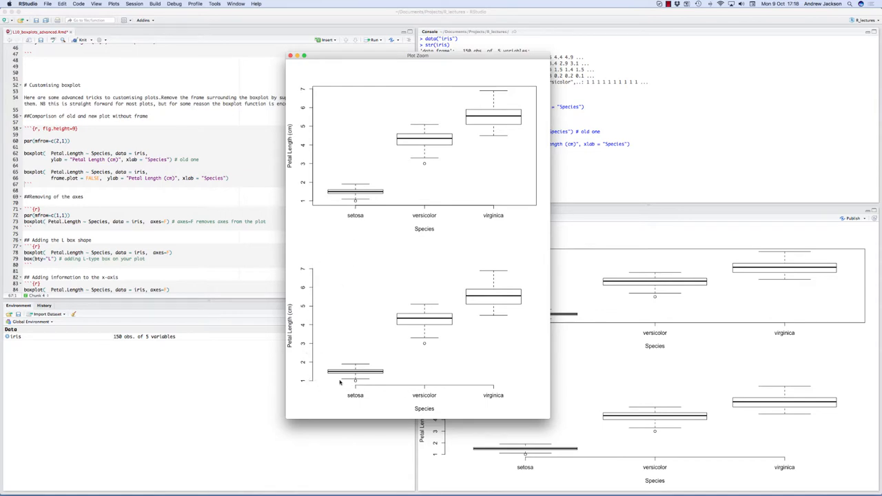
mouse_move(430, 397)
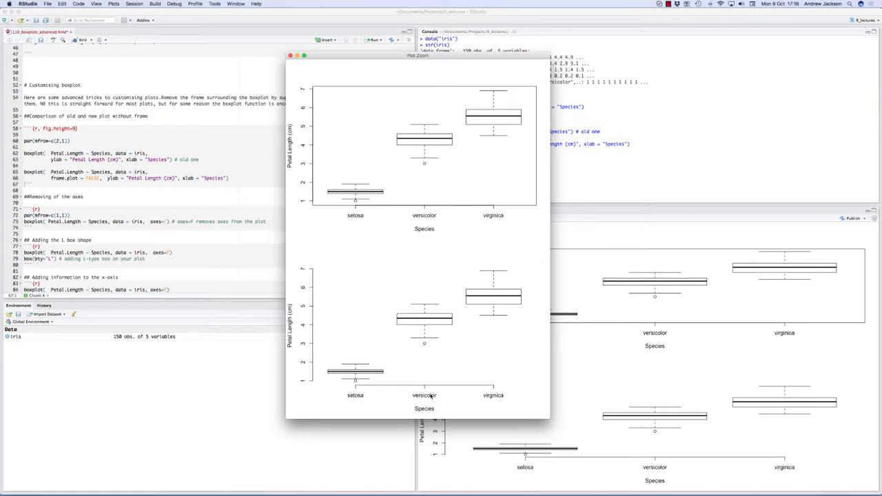
mouse_move(430, 361)
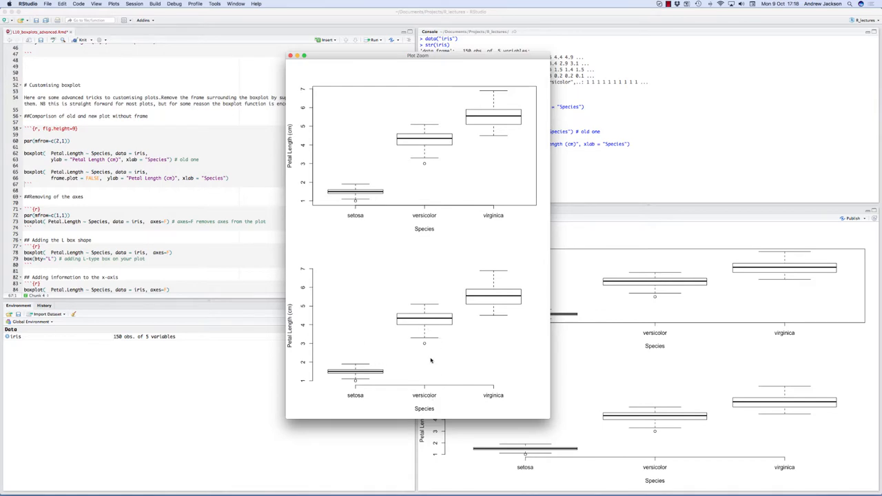
mouse_move(387, 320)
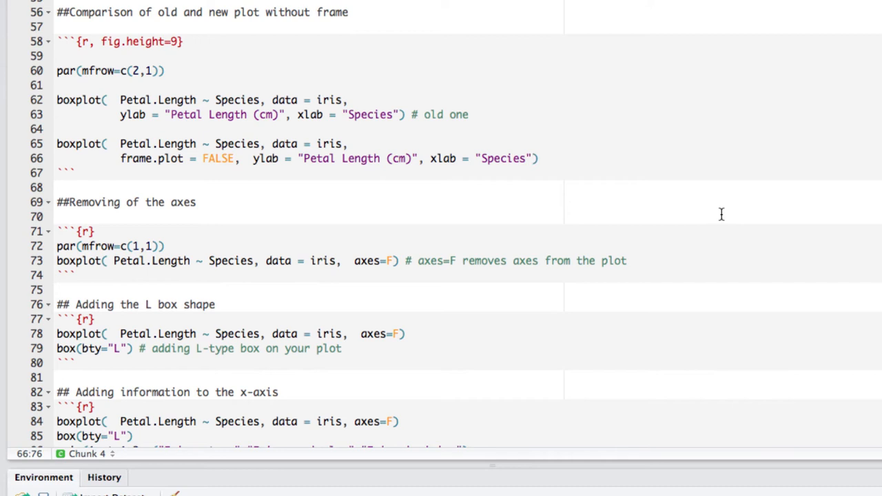
Append ', las = 1' to the frameless comparison boxplot call and redraw the plots.
text(,)
text(las ))
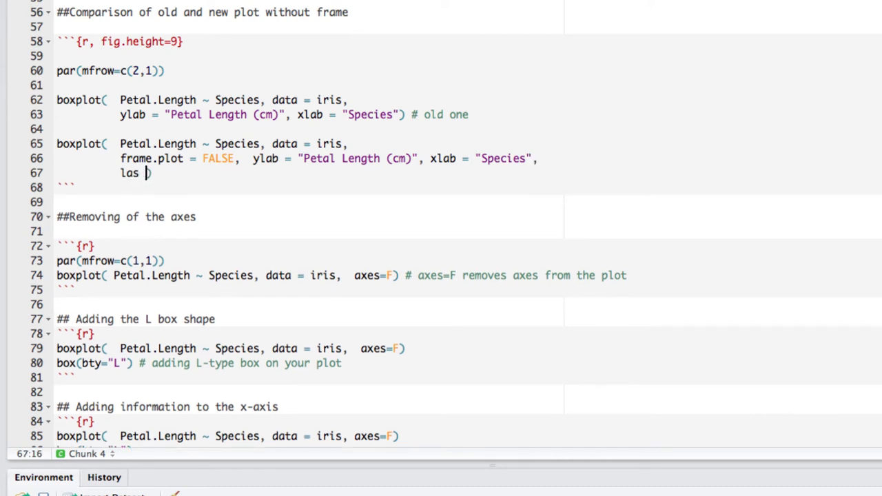
text(=)
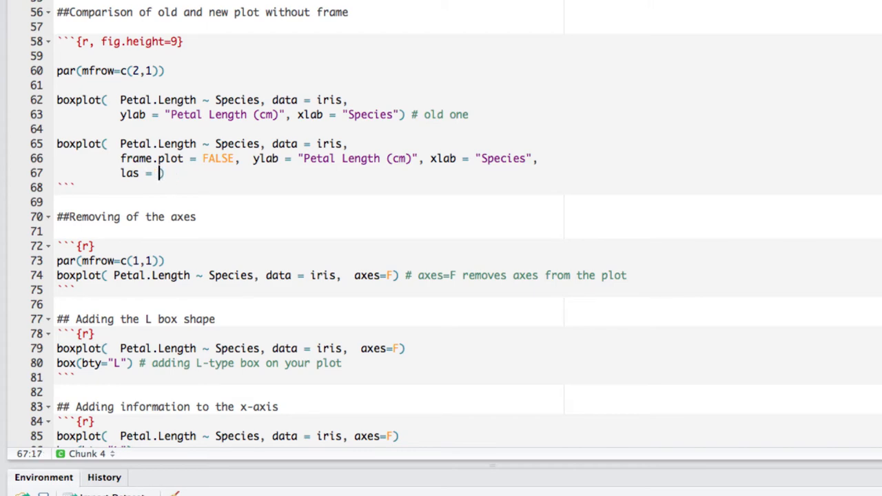
text(1)
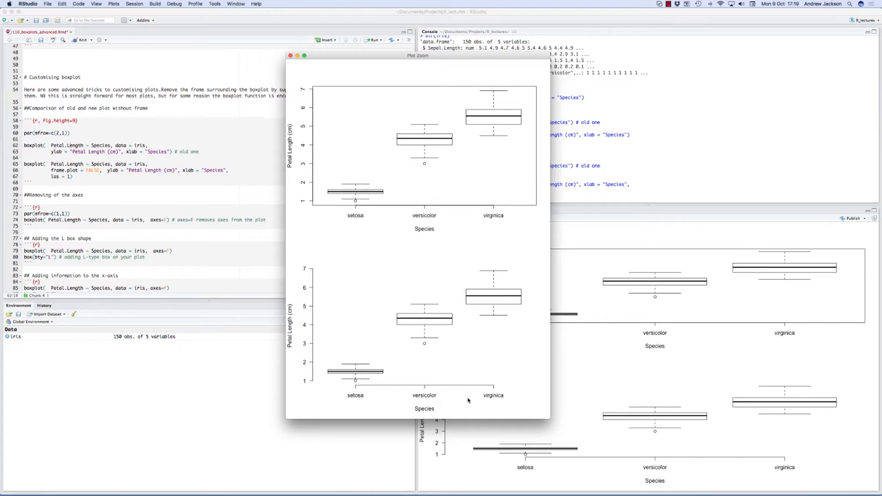
mouse_move(432, 387)
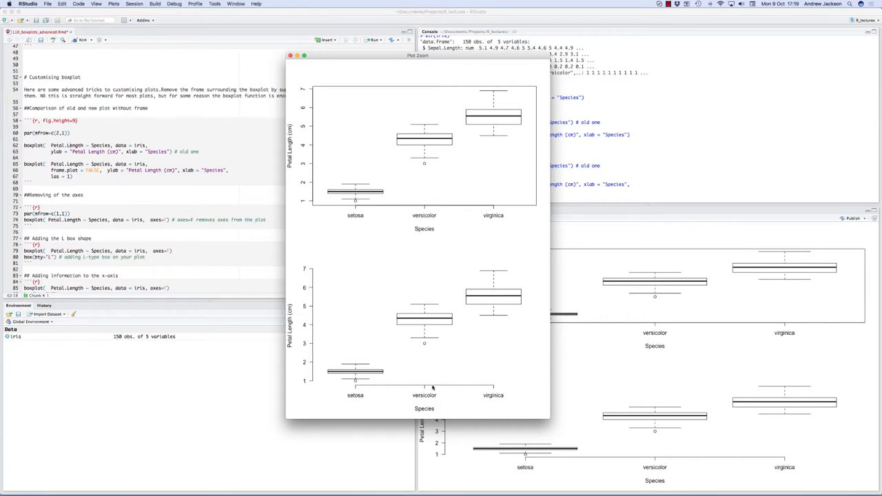
mouse_move(248, 270)
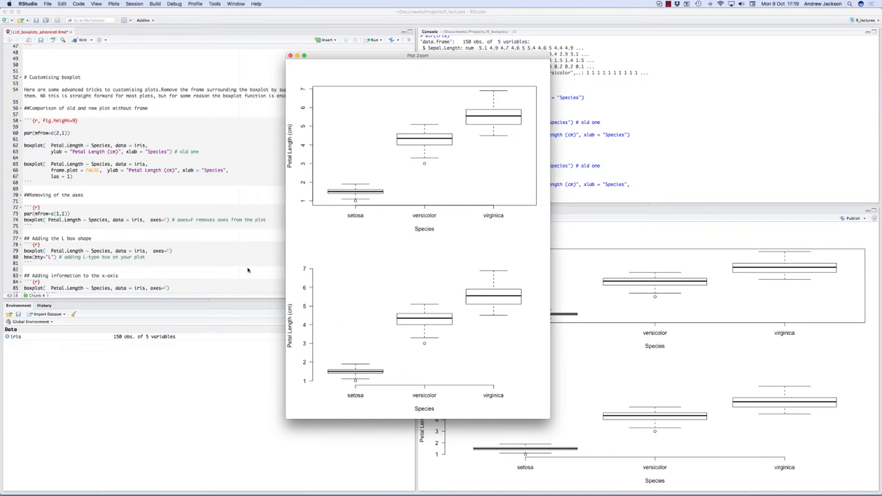
Change axes=F to axes = FALSE in the axes-removal and L-box chunks.
click(289, 55)
text(A)
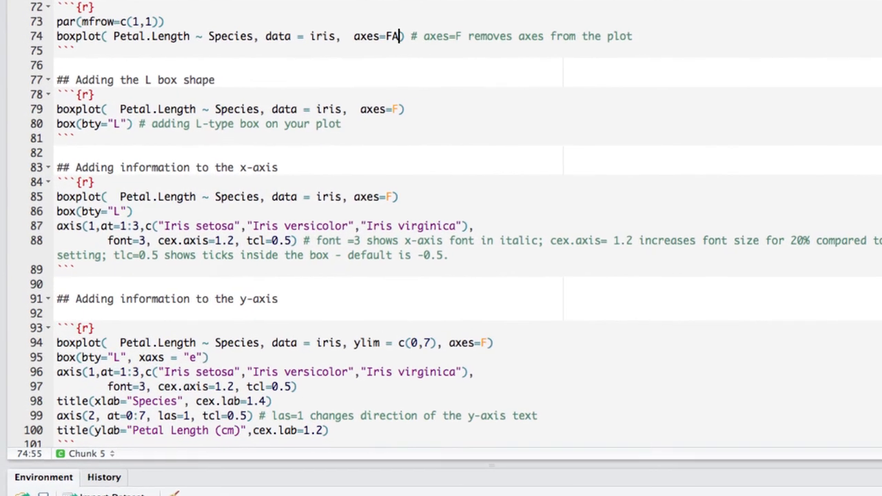
text(LSE)
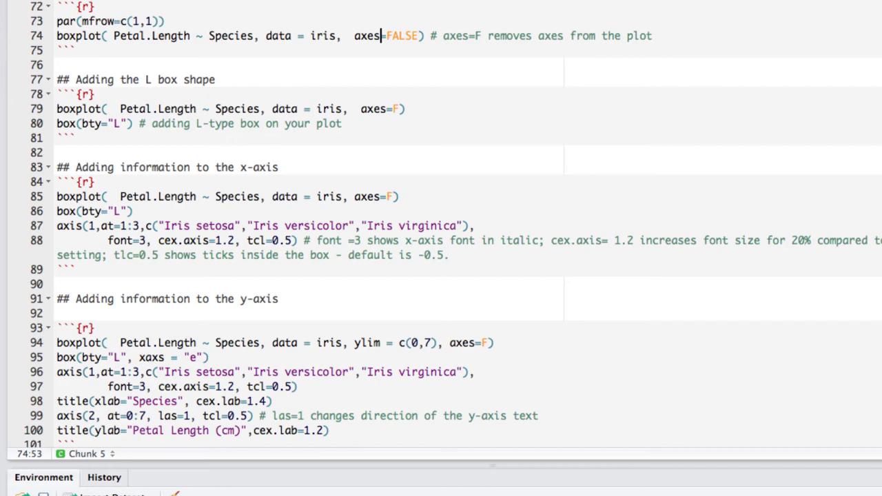
text(" ")
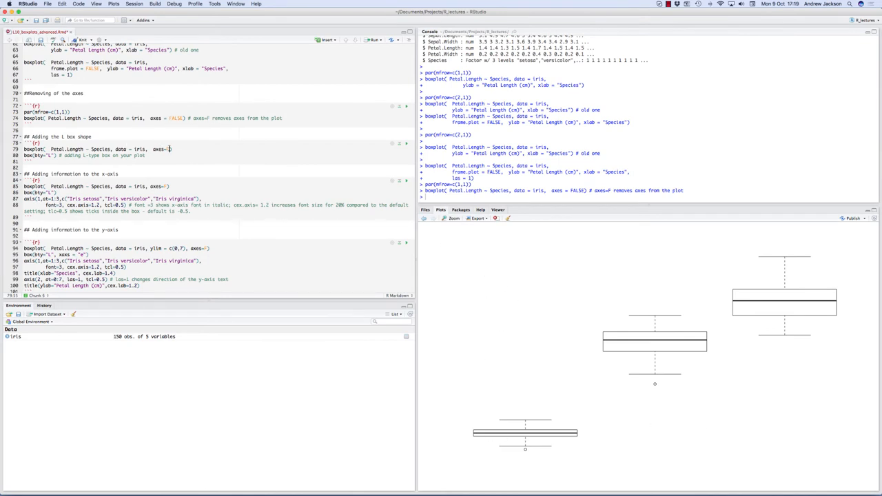
text(ALSE)
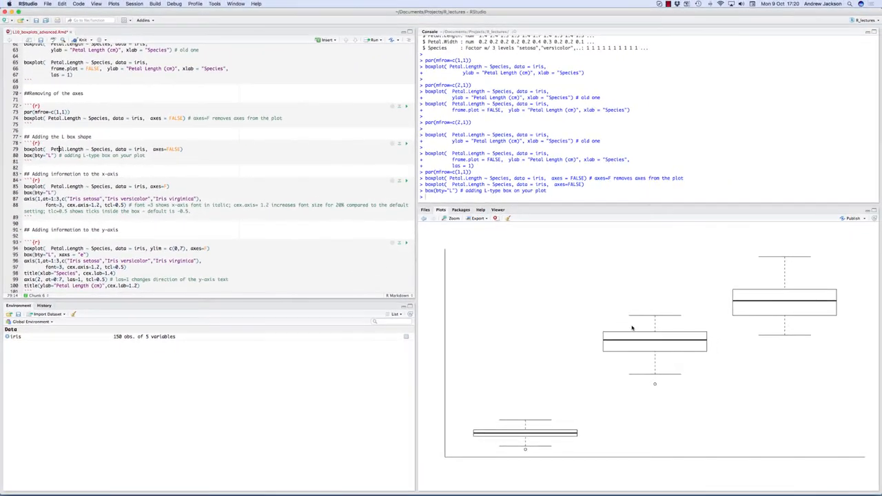
mouse_move(522, 402)
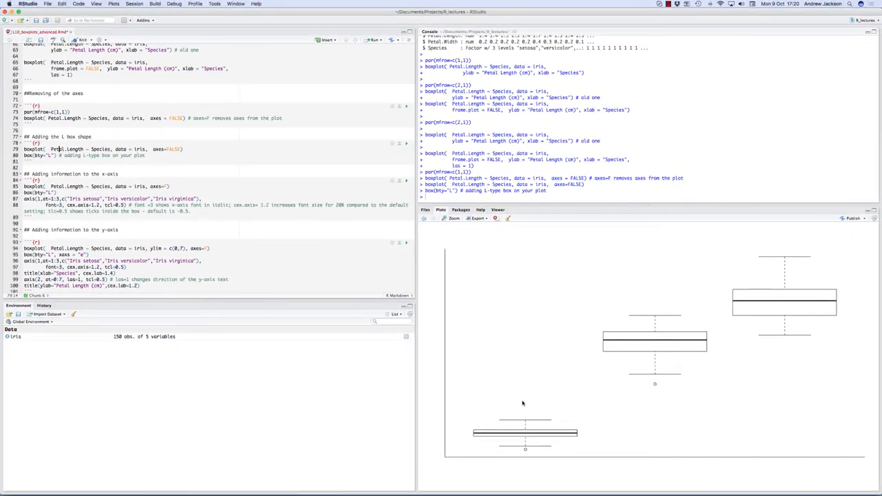
mouse_move(447, 455)
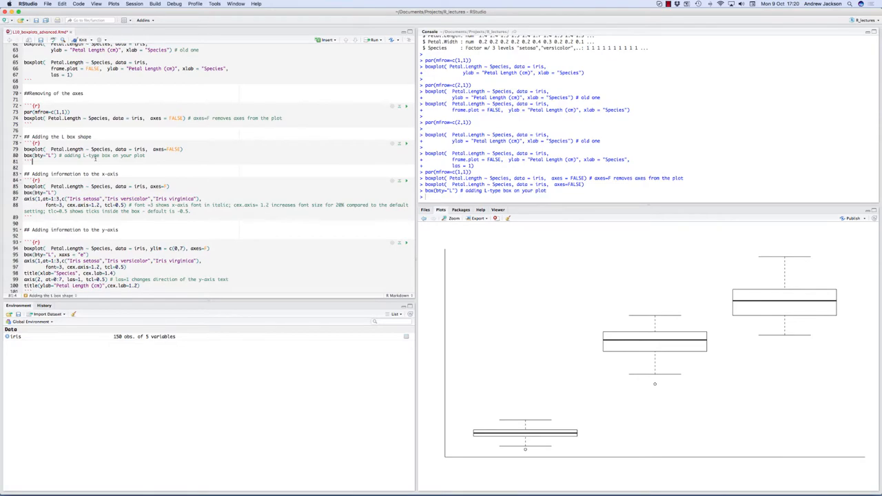
Tidy the x-axis labelling code, adjusting the cex.axis = 1.2 setting, and run the chunk.
scroll(down, 3)
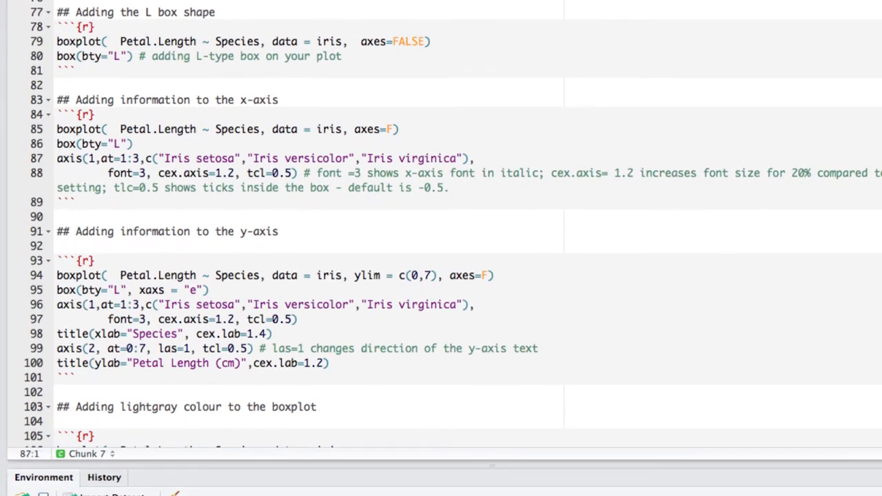
click(71, 157)
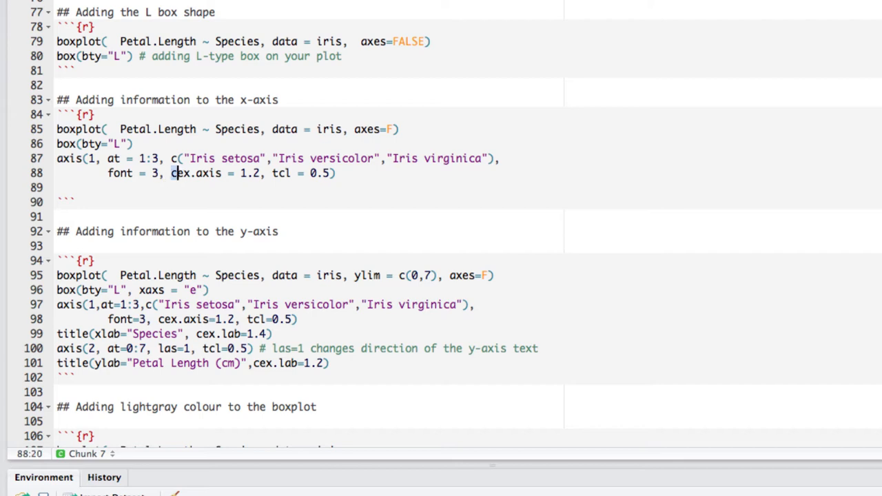
drag(171, 174, 260, 174)
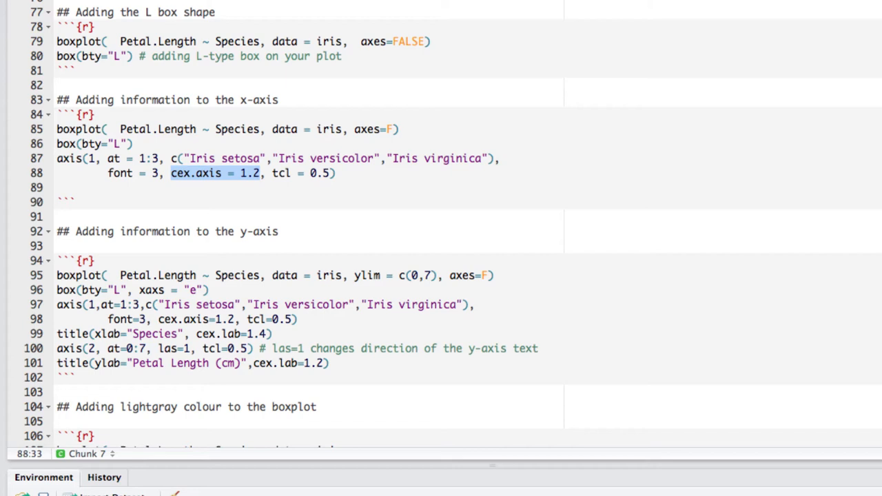
click(271, 174)
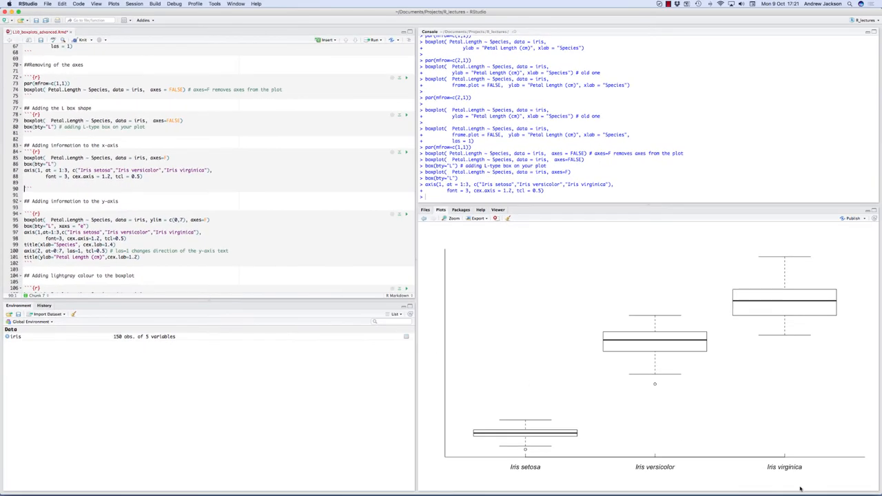
mouse_move(763, 460)
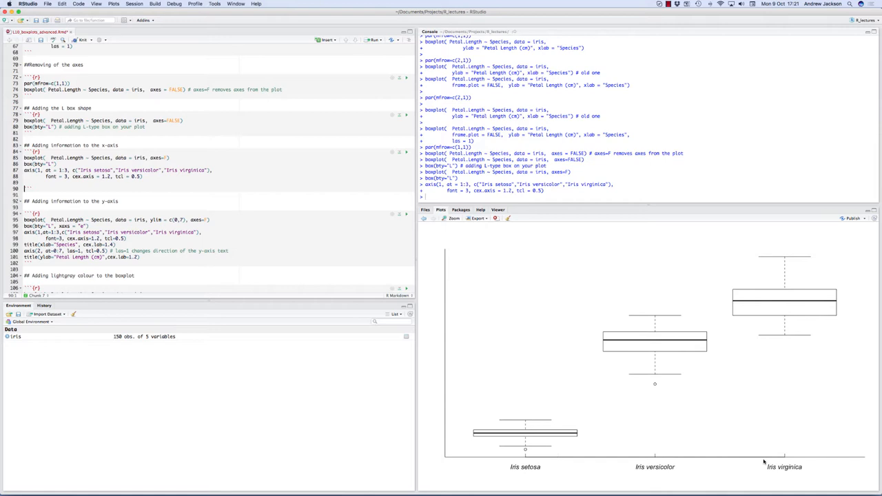
mouse_move(783, 465)
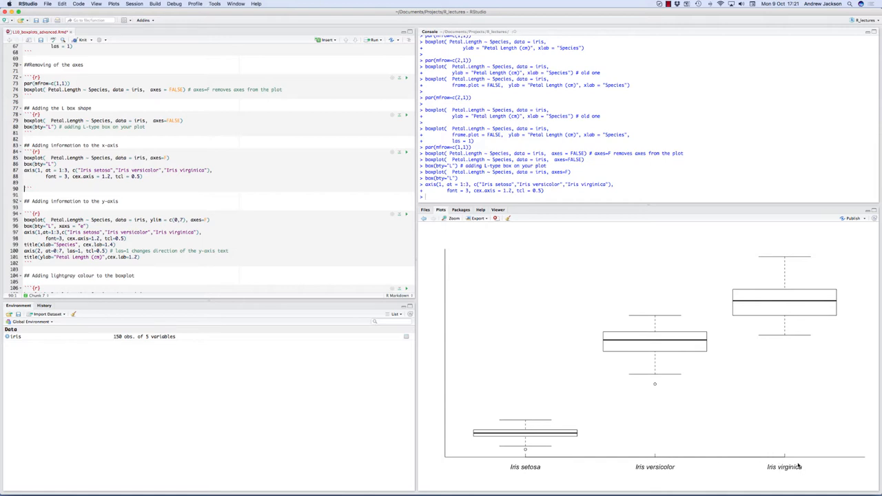
mouse_move(529, 457)
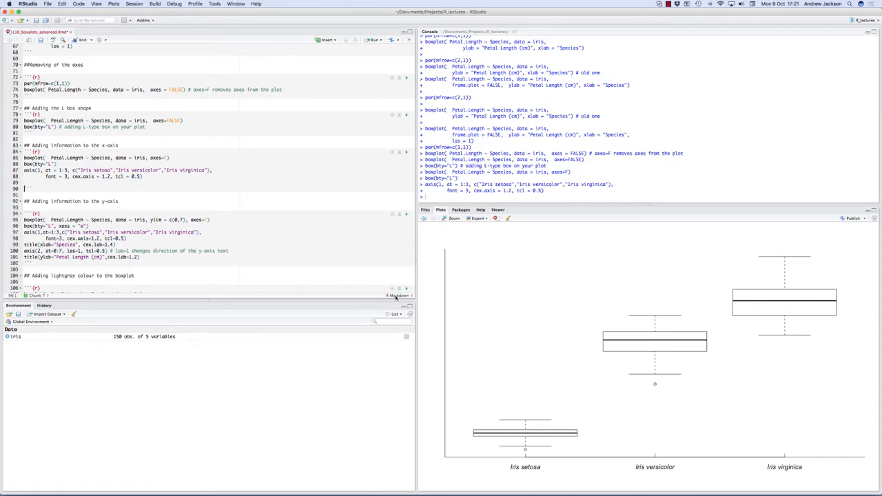
Change the y-axis chunk to axes = FALSE and space out at = 1:3 and neighbouring arguments.
scroll(down, 3)
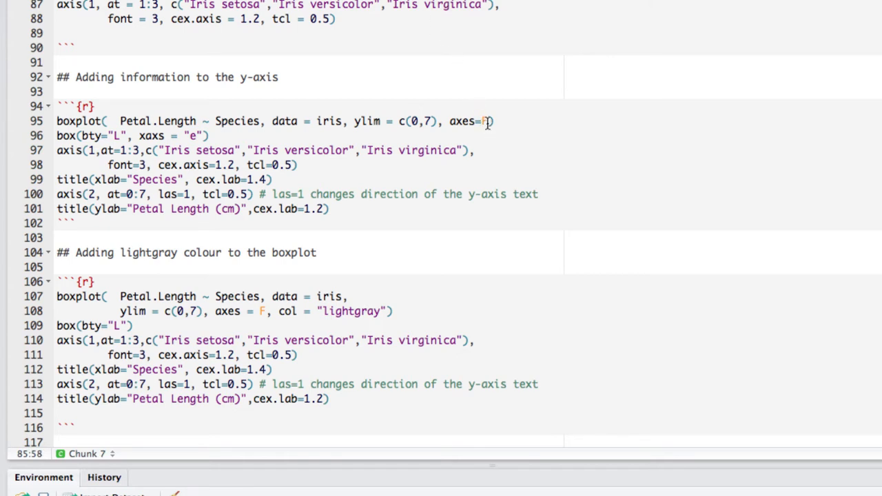
text(ALSE)
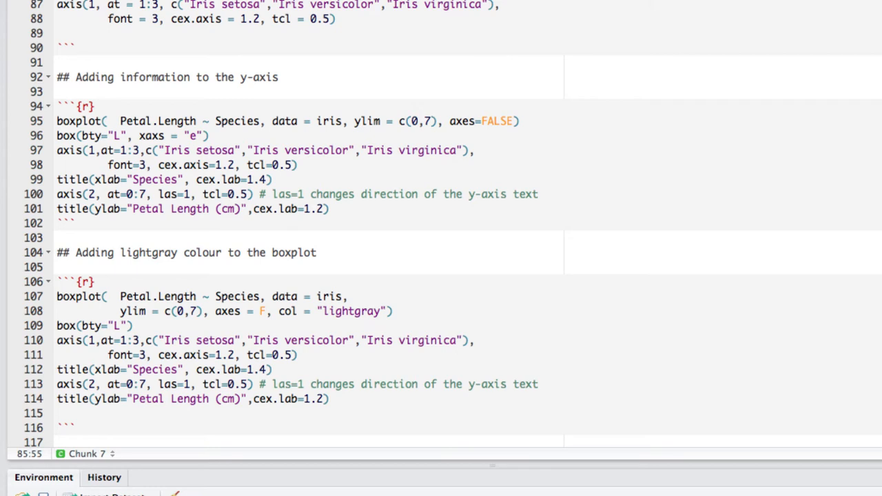
click(476, 119)
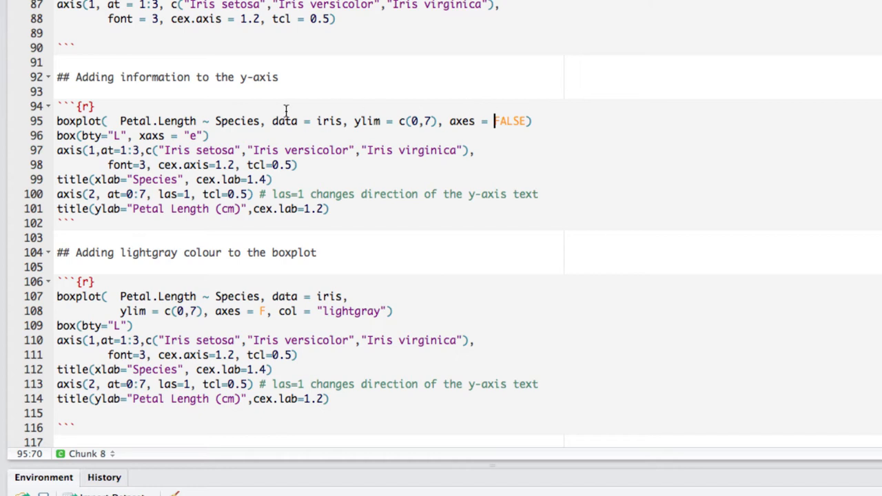
mouse_move(148, 121)
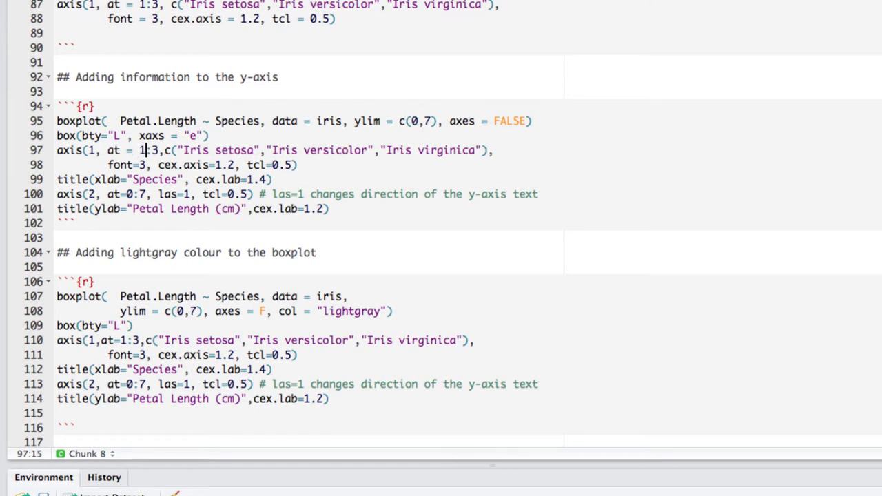
click(171, 150)
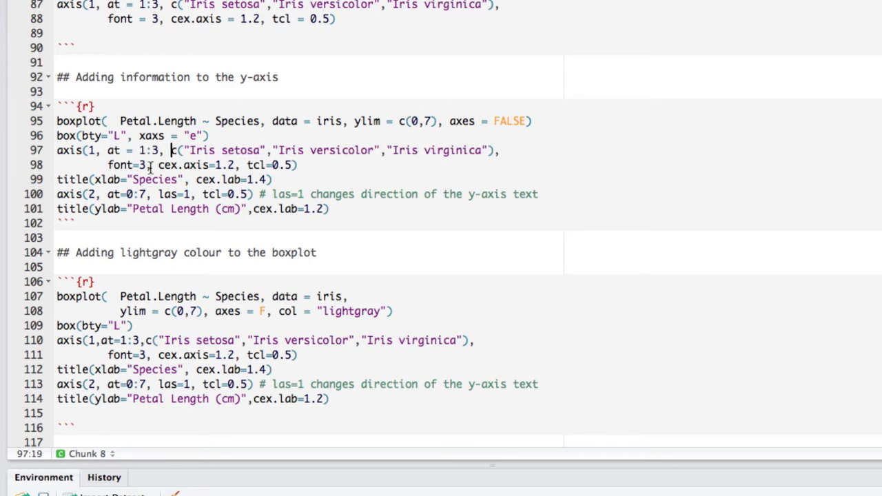
click(132, 121)
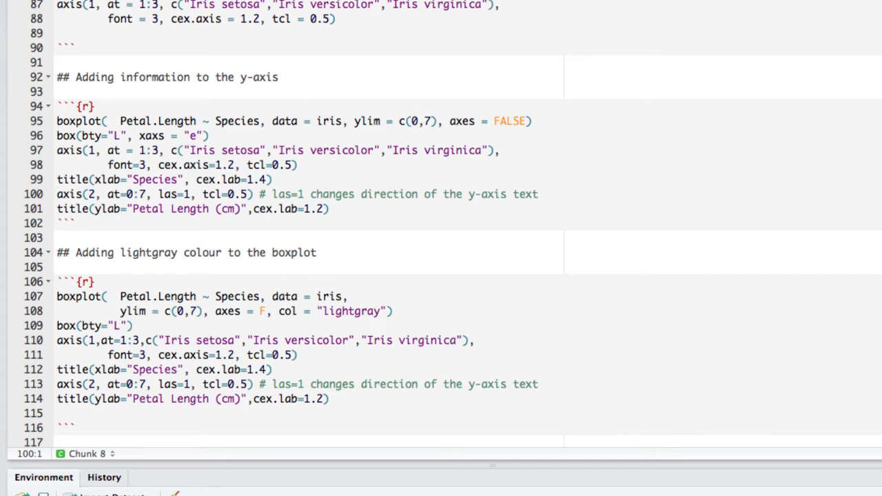
click(58, 193)
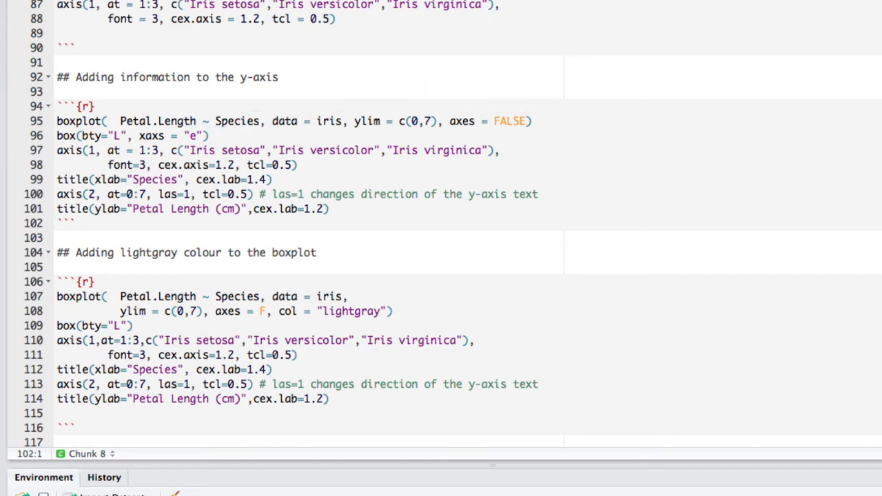
Scroll to the 'Adding information to the y-axis' chunk to run it.
scroll(down, 3)
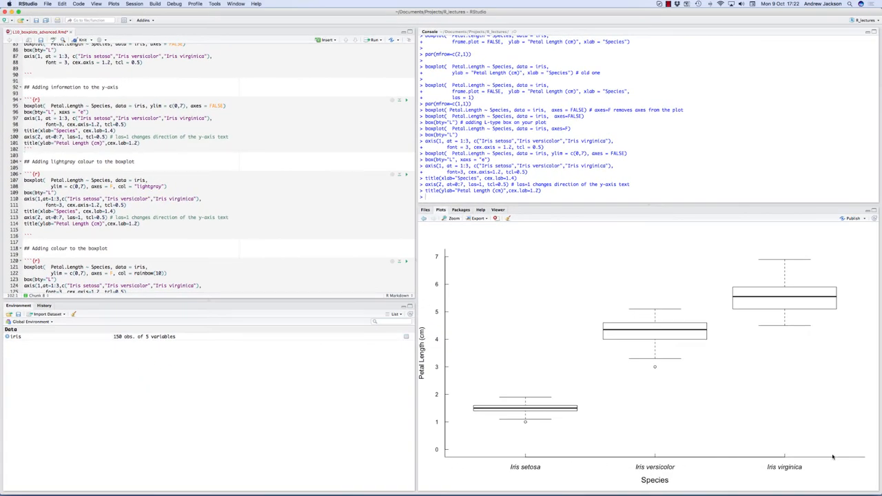
mouse_move(601, 441)
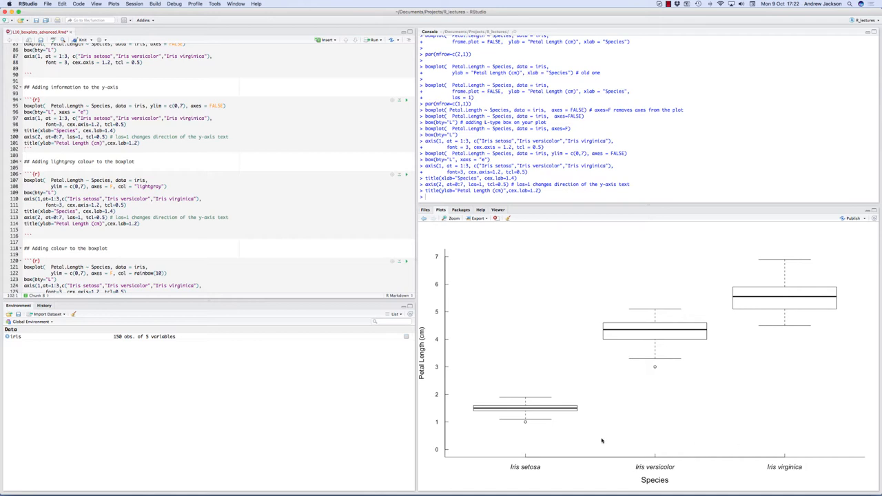
mouse_move(468, 413)
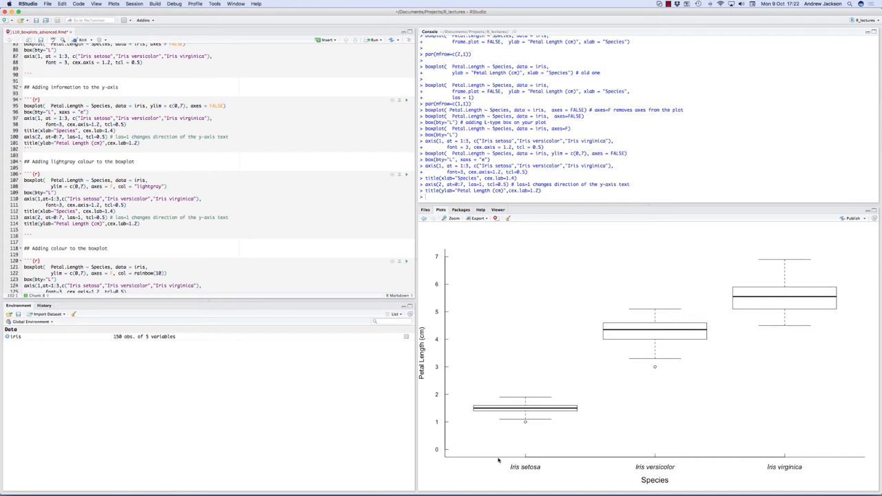
mouse_move(515, 431)
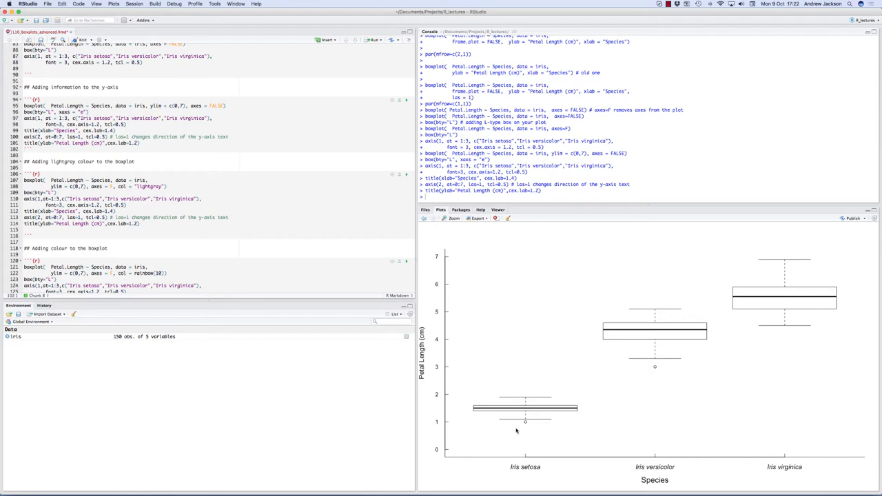
mouse_move(531, 467)
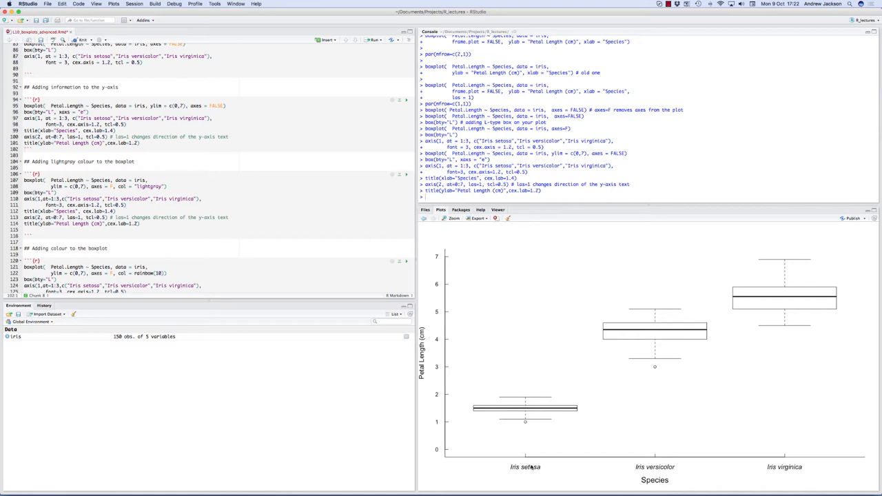
mouse_move(628, 469)
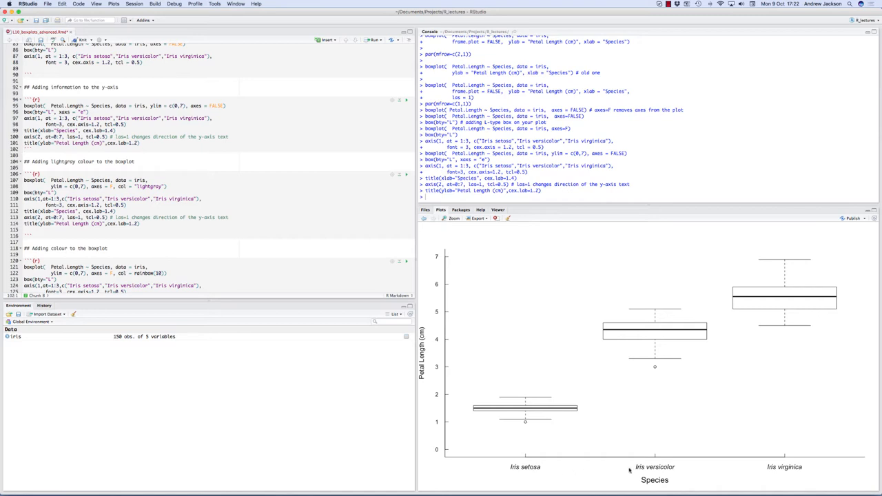
mouse_move(635, 452)
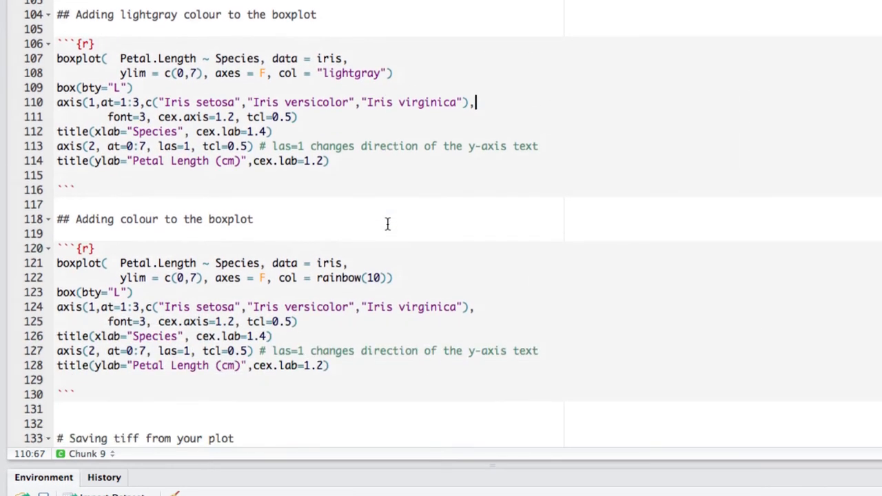
scroll(down, 3)
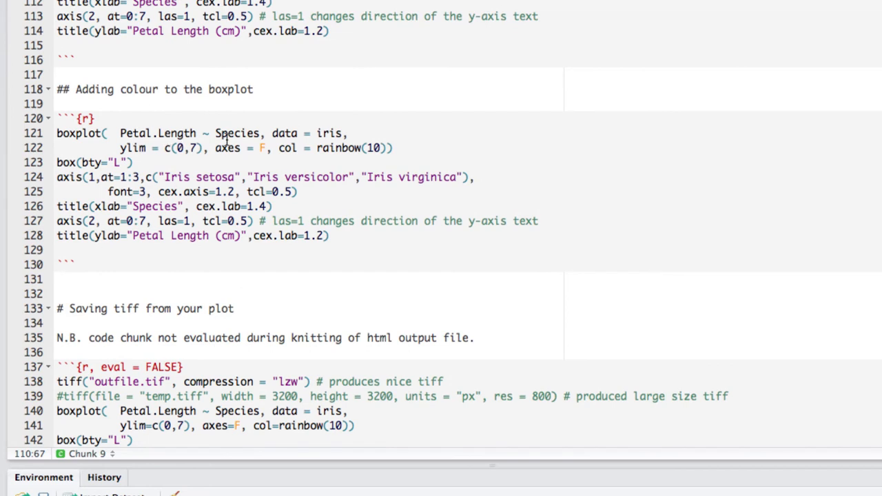
double_click(287, 148)
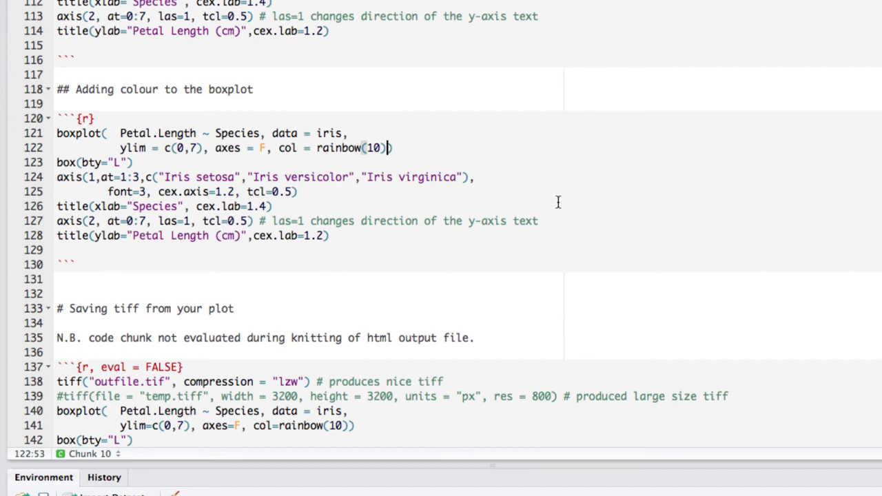
mouse_move(331, 147)
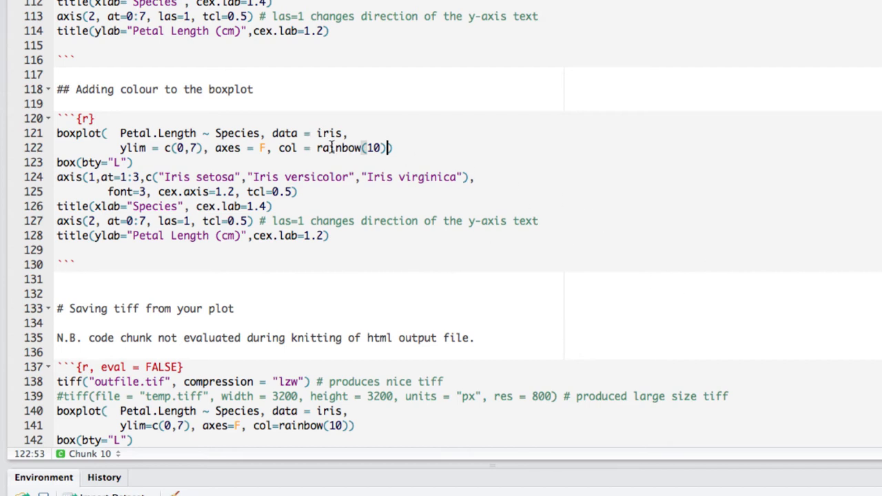
Run the colour chunk, then try rainbow(7) in place of rainbow(10).
click(132, 163)
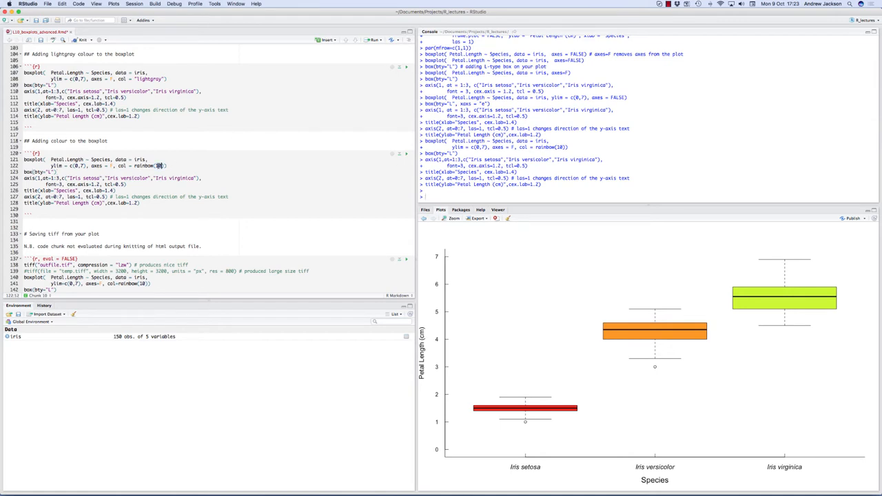
text(7)
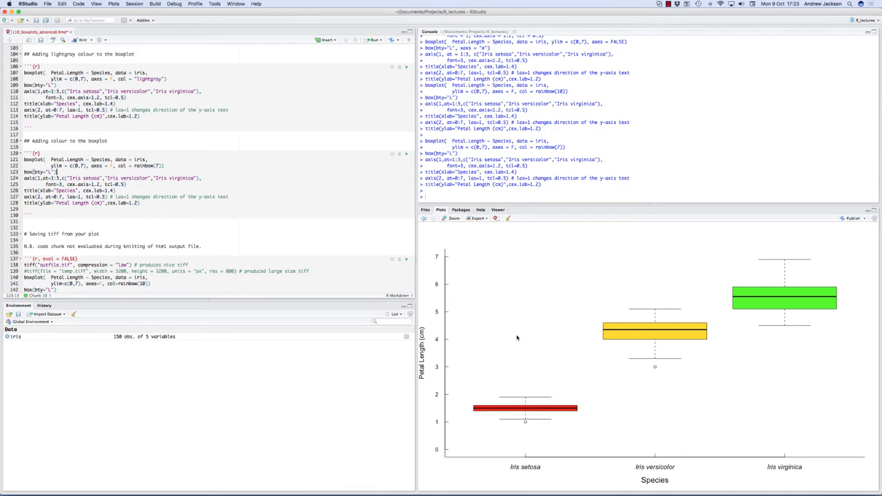
mouse_move(578, 372)
text(10)
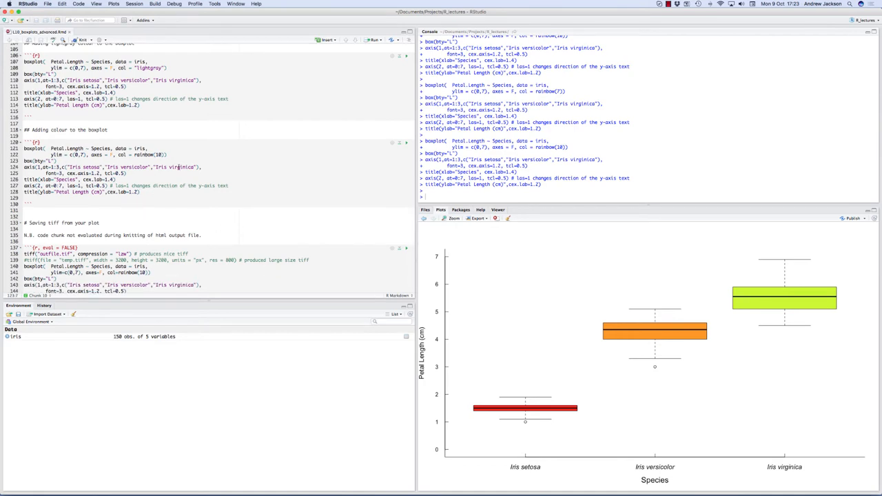
Scroll down to the chunk drawing the boxplot with col = rainbow(10).
scroll(down, 3)
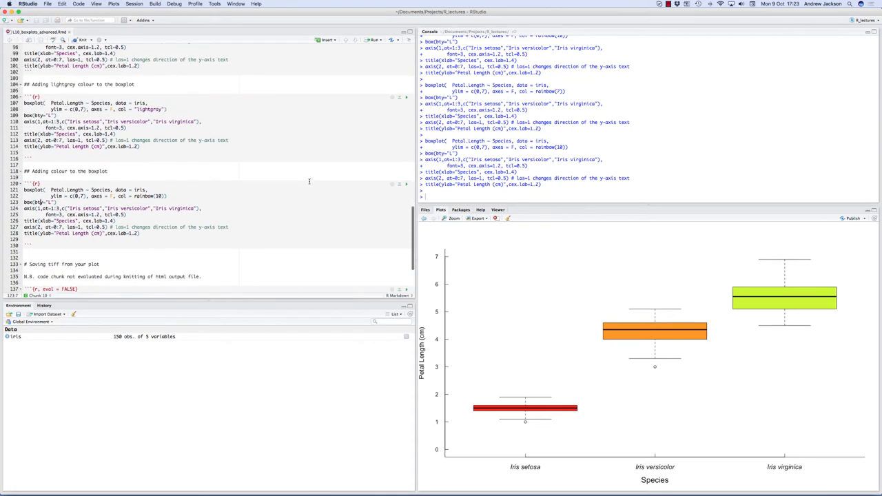
scroll(down, 3)
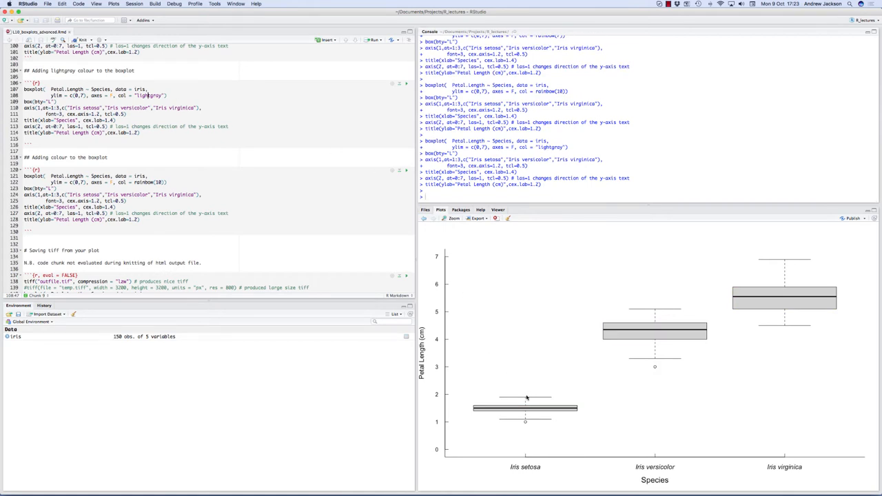
mouse_move(650, 353)
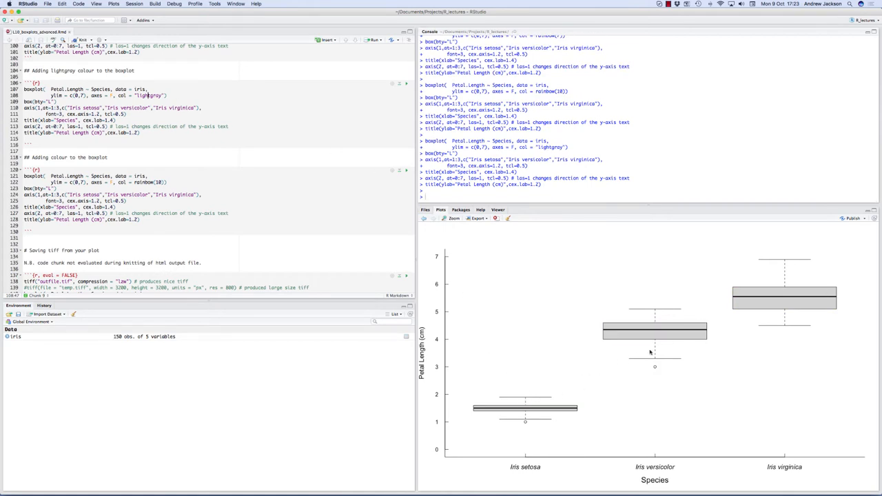
mouse_move(437, 316)
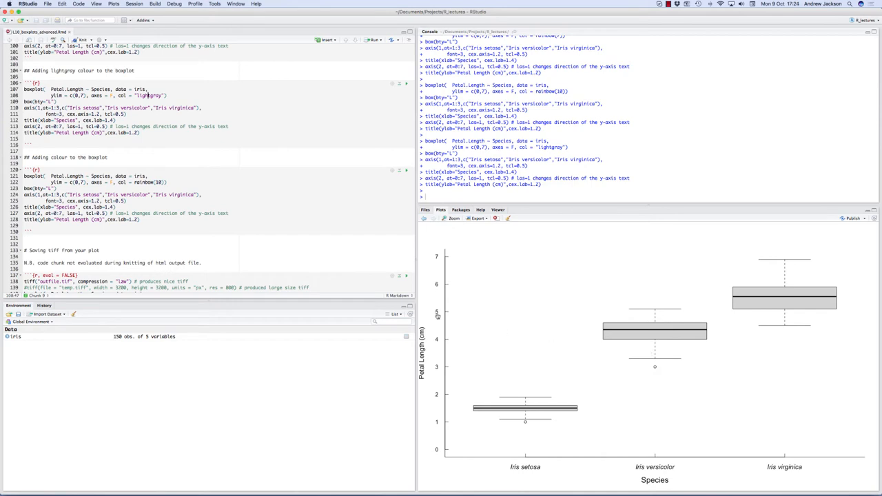
mouse_move(501, 358)
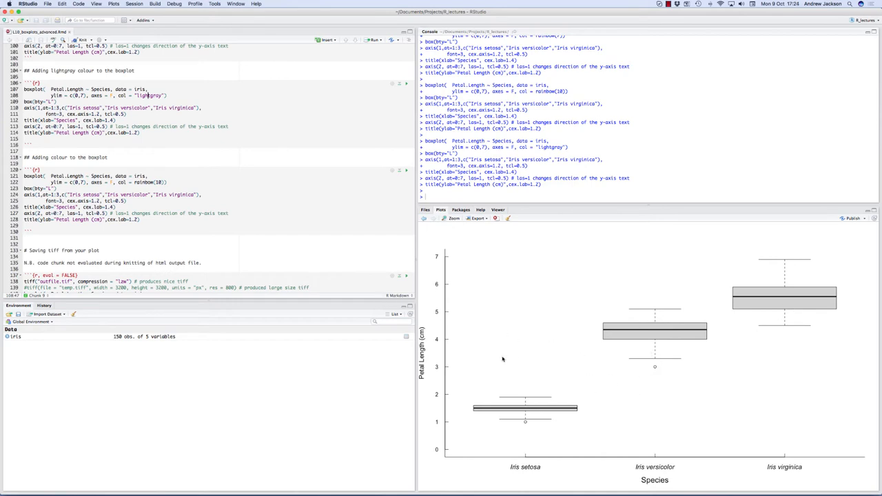
mouse_move(719, 341)
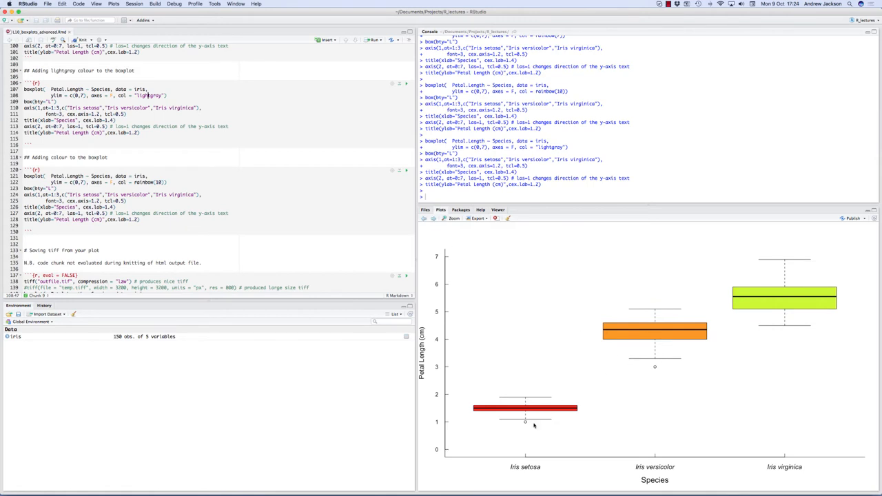
mouse_move(766, 297)
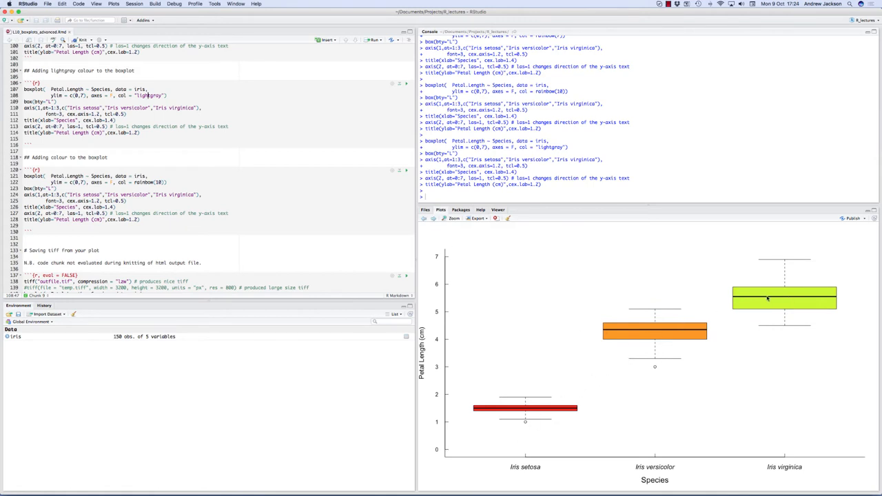
mouse_move(725, 322)
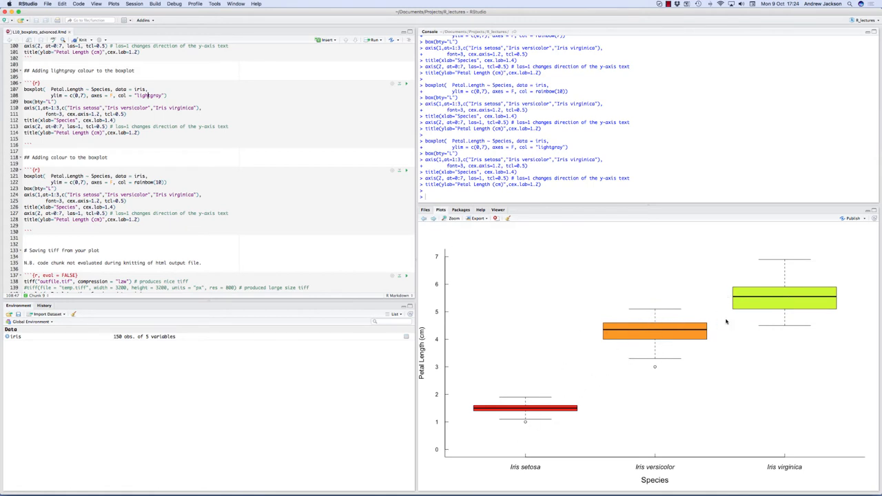
mouse_move(590, 339)
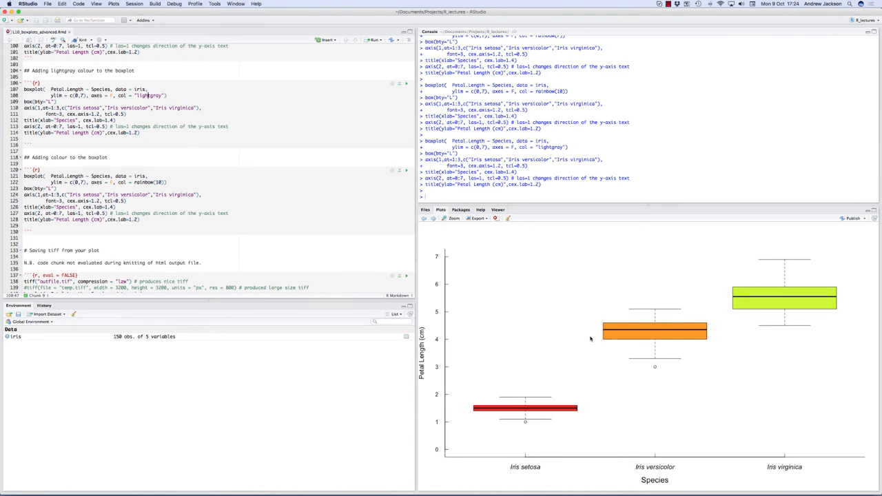
mouse_move(245, 268)
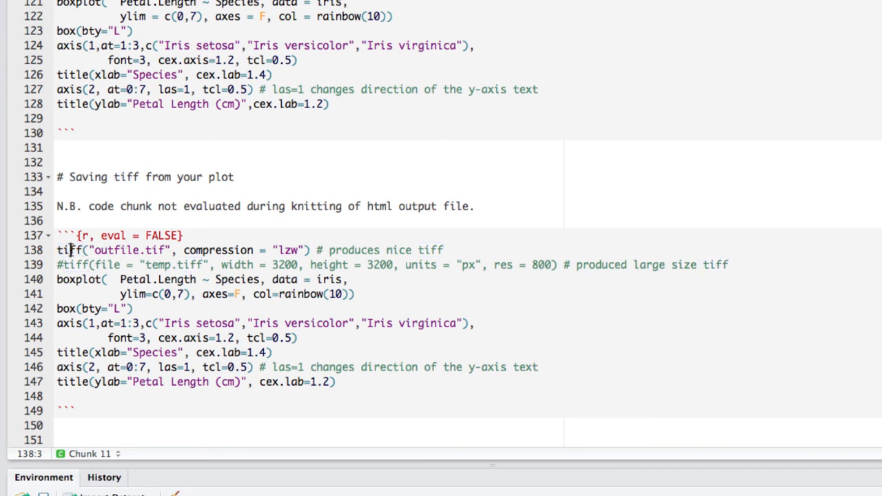
Select the word tiff in the image-saving chunk.
double_click(69, 251)
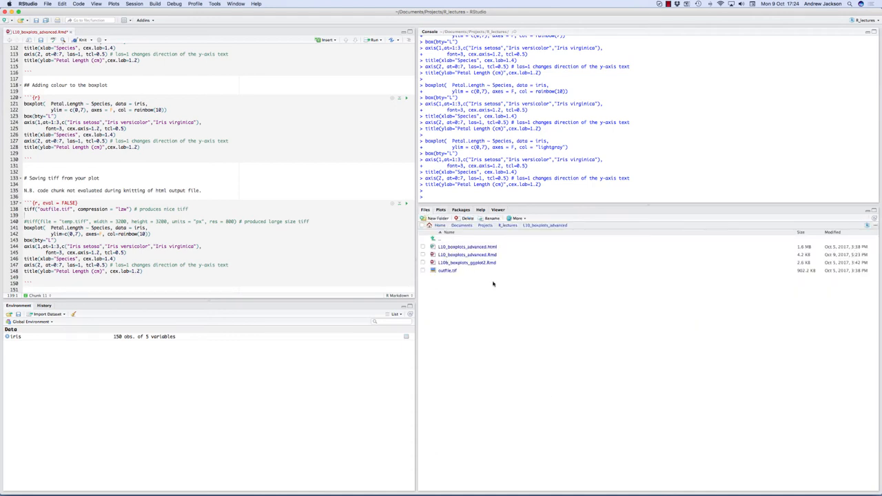
Go up to the parent lectures folder and check the working directory with getwd().
click(507, 226)
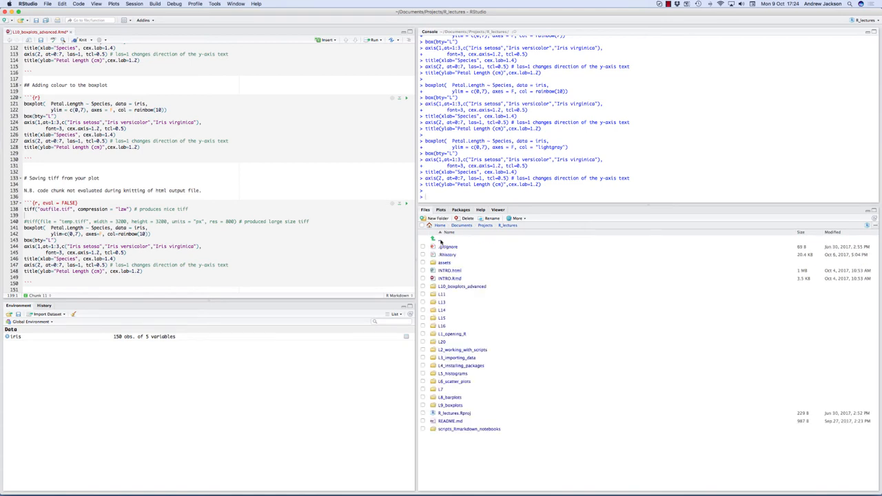
mouse_move(535, 380)
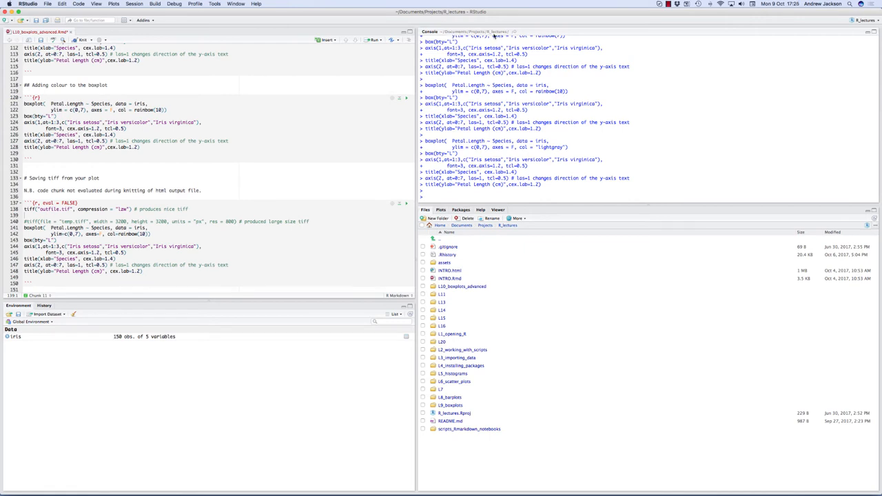
text(getwd)
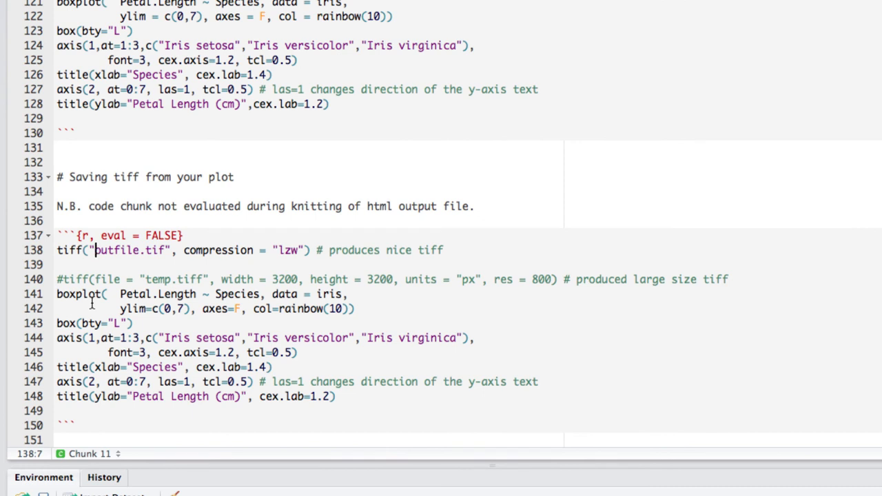
text(/)
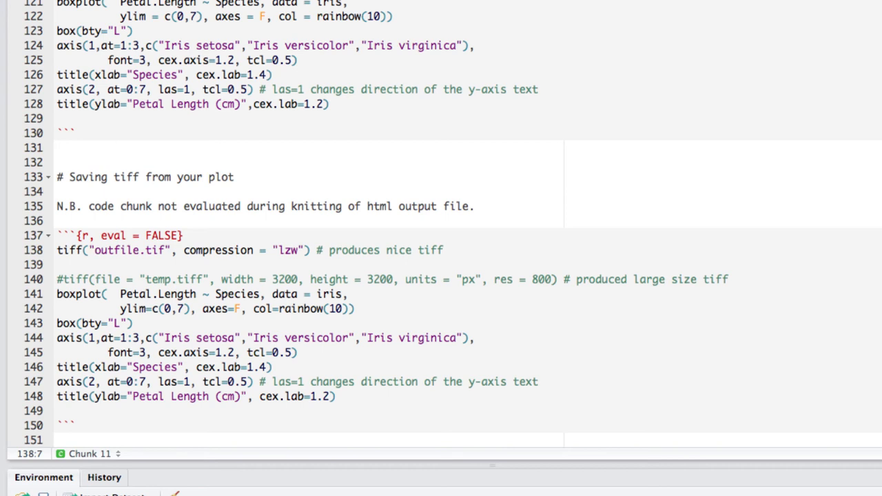
text(/)
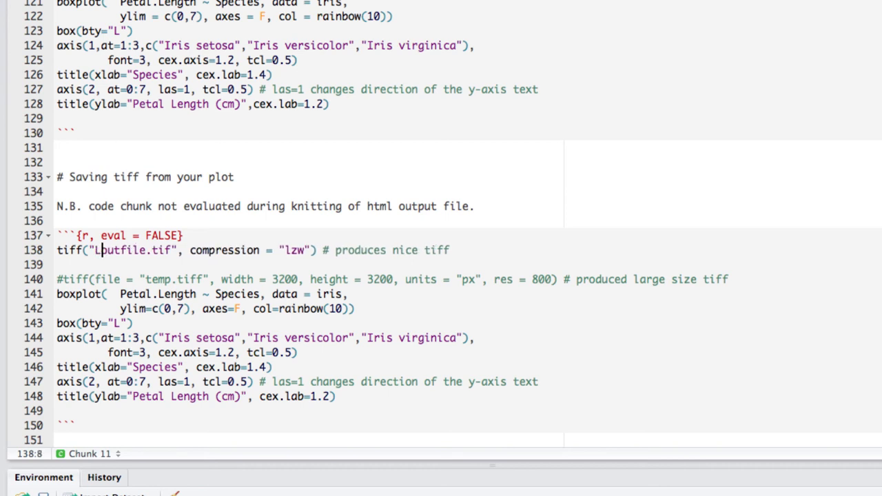
text(10_boxplots_advanced/)
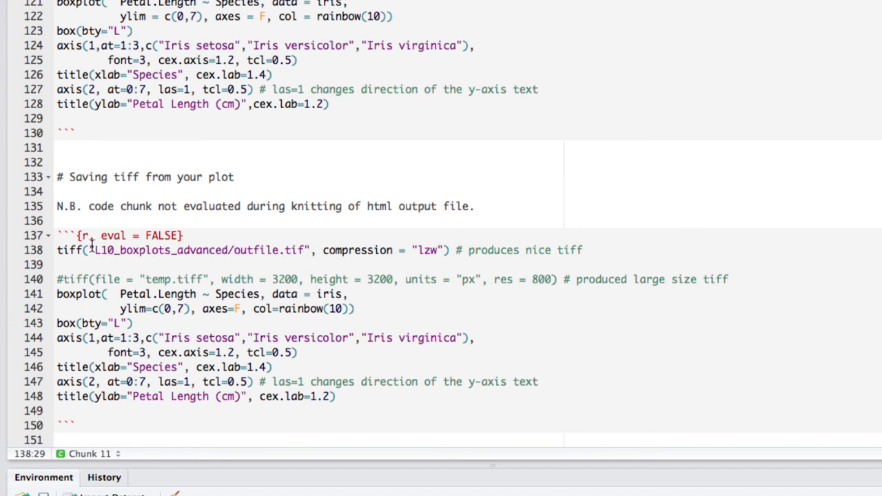
mouse_move(196, 249)
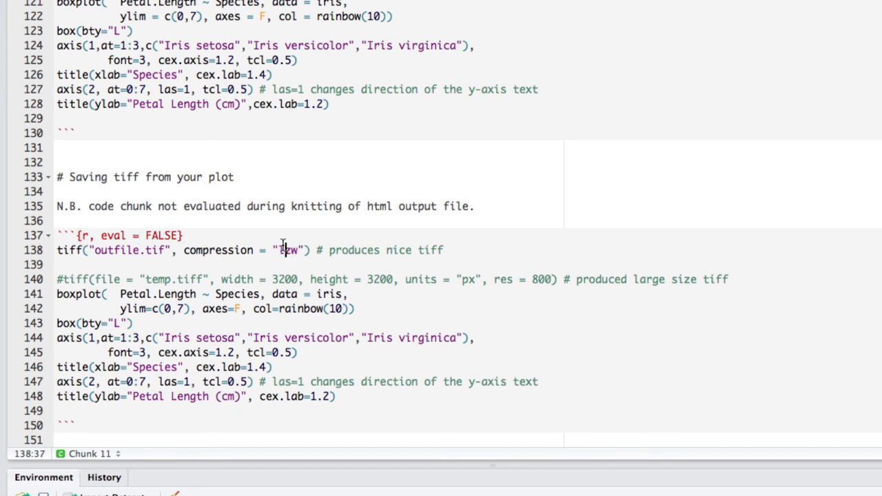
double_click(290, 250)
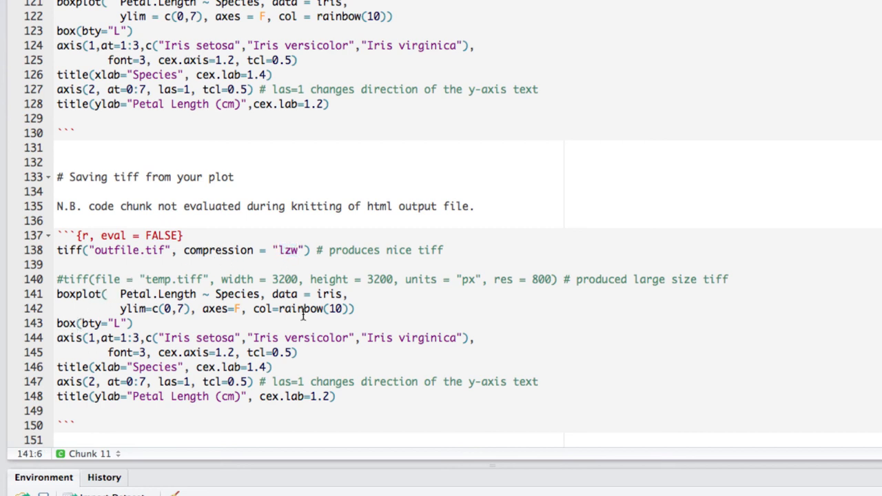
scroll(down, 3)
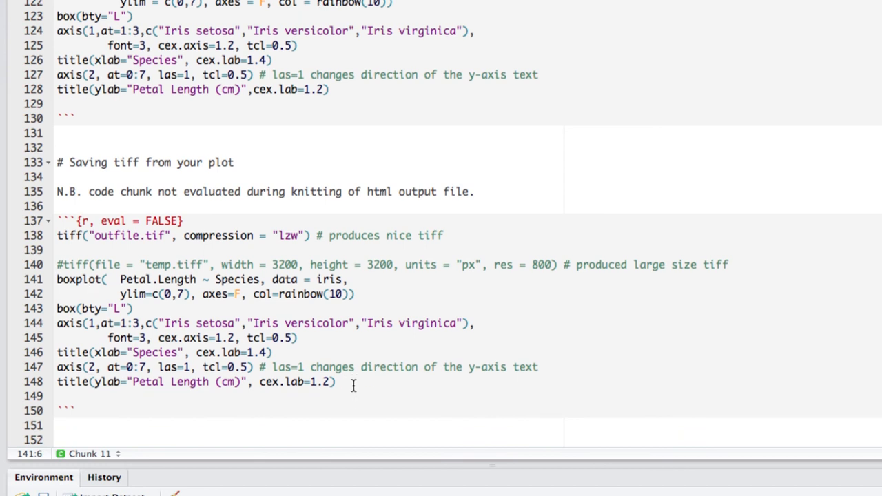
End the saving chunk with dev.off() so outfile.tif is written to the lectures folder.
text(dev)
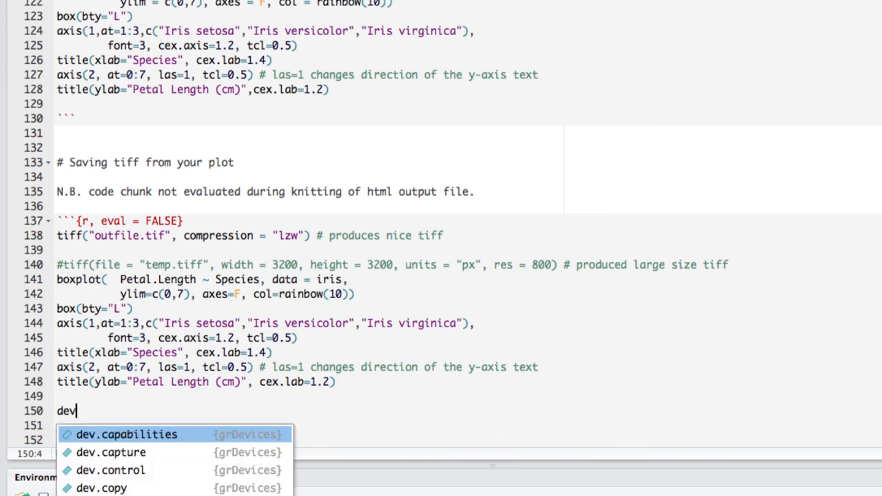
text(.off()
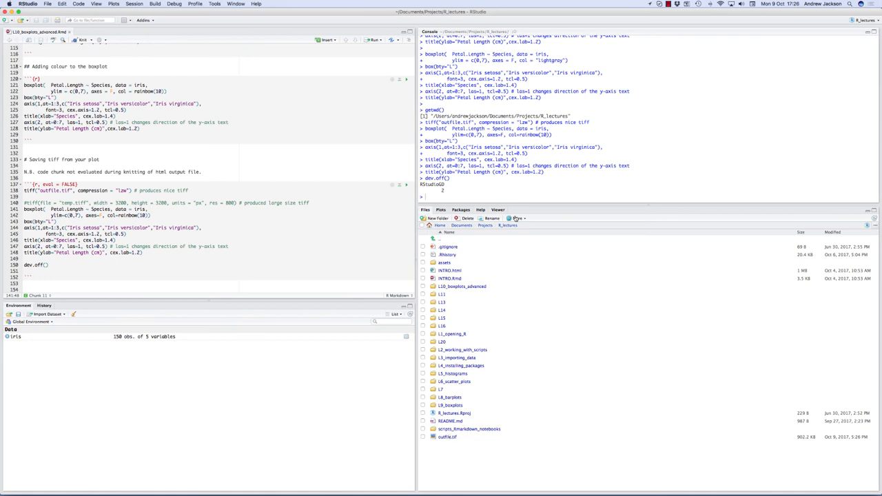
Show the lectures folder in Finder and view outfile.tif's rainbow boxplot in Preview.
click(518, 218)
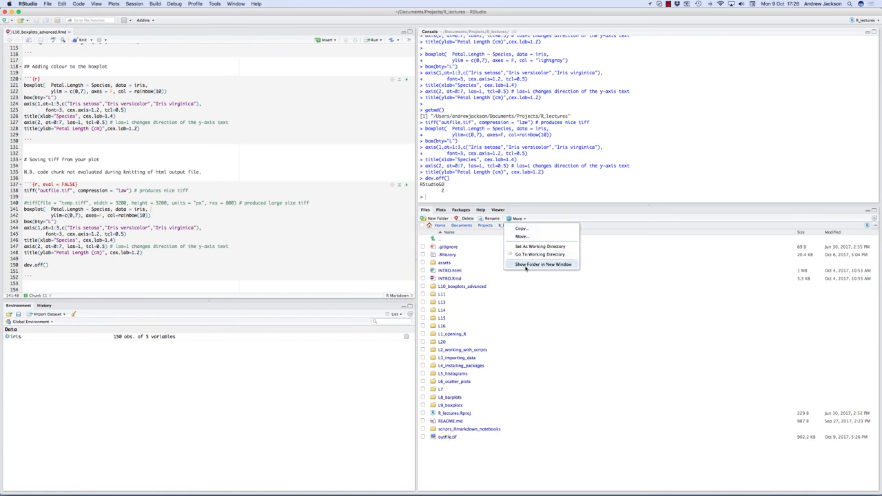
click(543, 264)
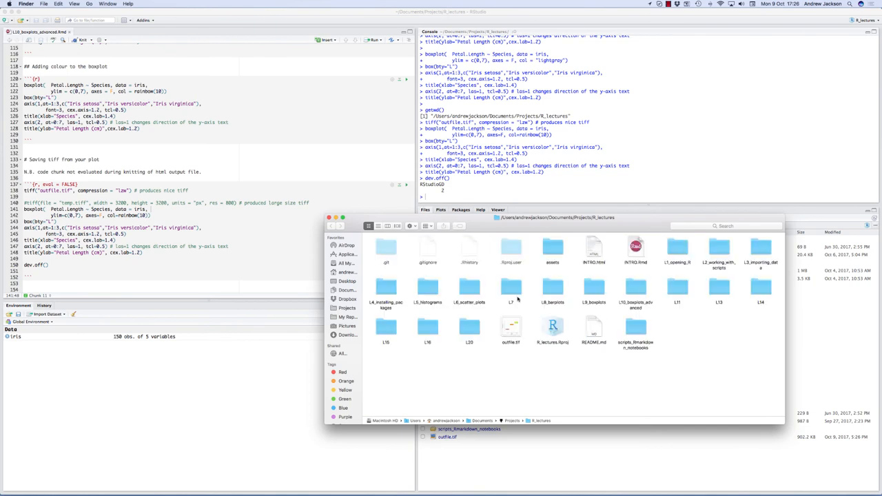
click(510, 328)
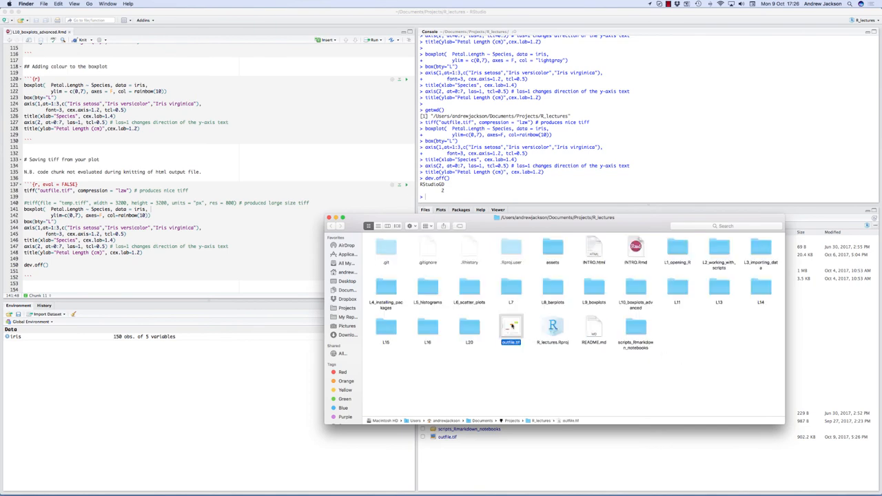
double_click(509, 328)
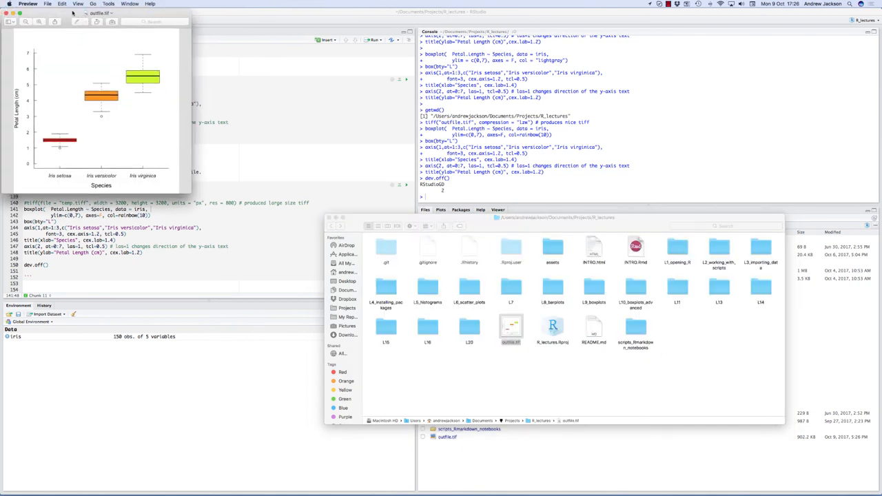